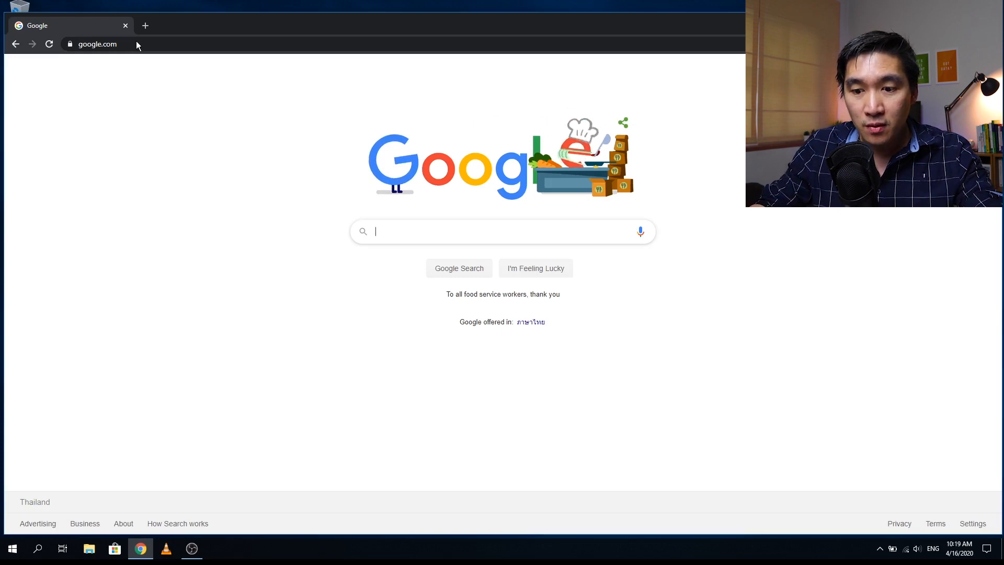
Search Google for 'pandas profiling' and open the pandas-profiling GitHub repository result
text(pandas profiling)
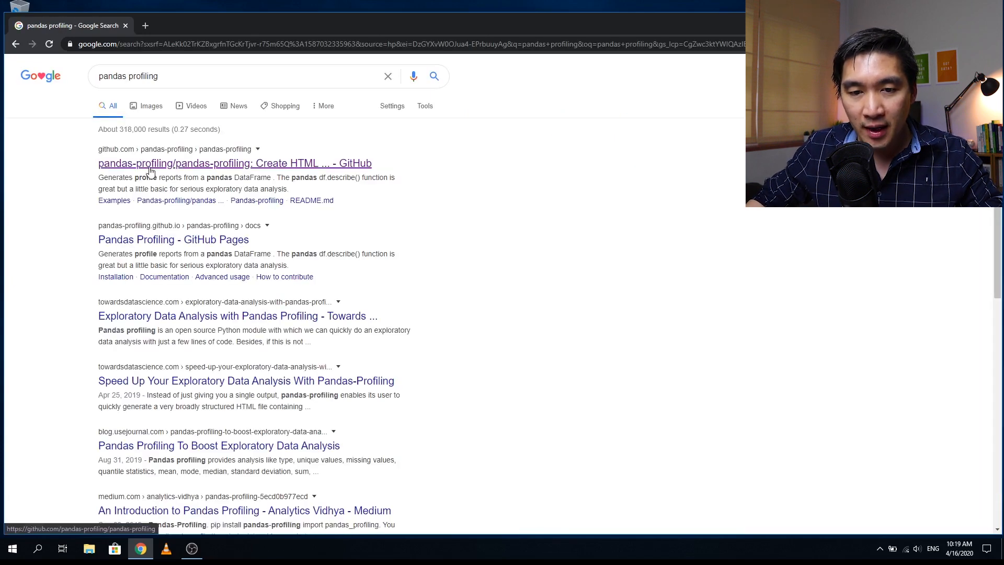
click(235, 163)
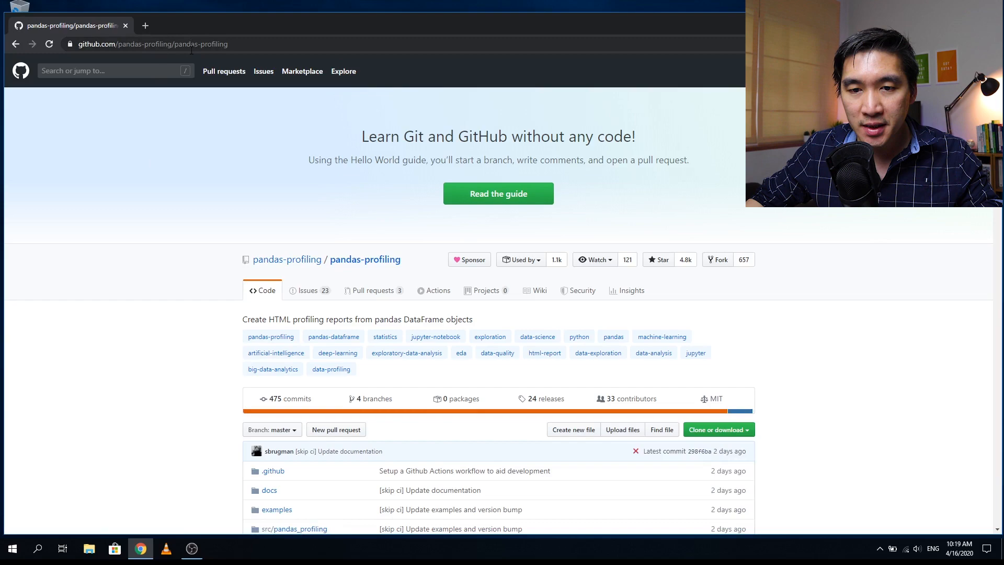
Scroll the README down to the Examples and Installation sections with pip and conda commands
scroll(down, 3)
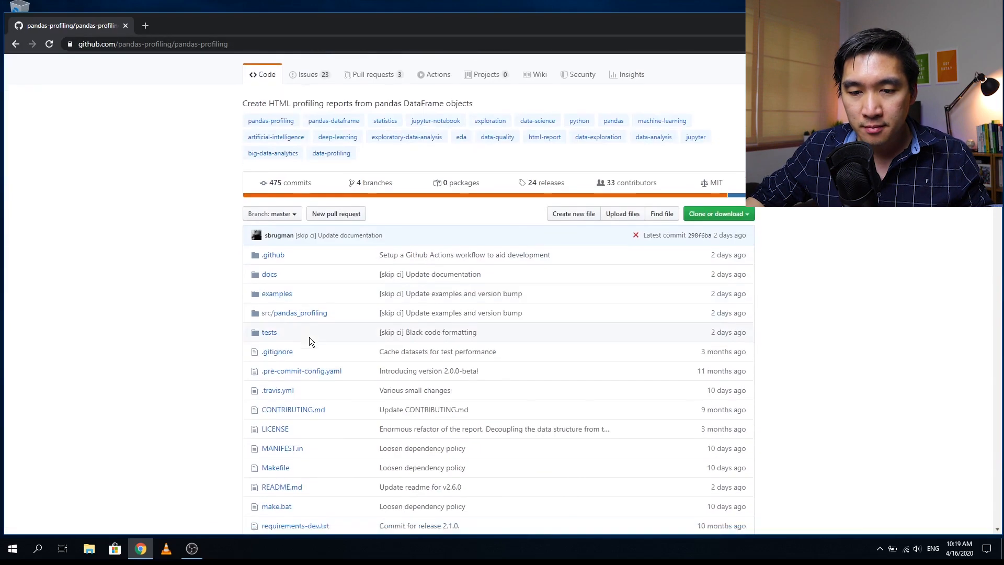
scroll(down, 3)
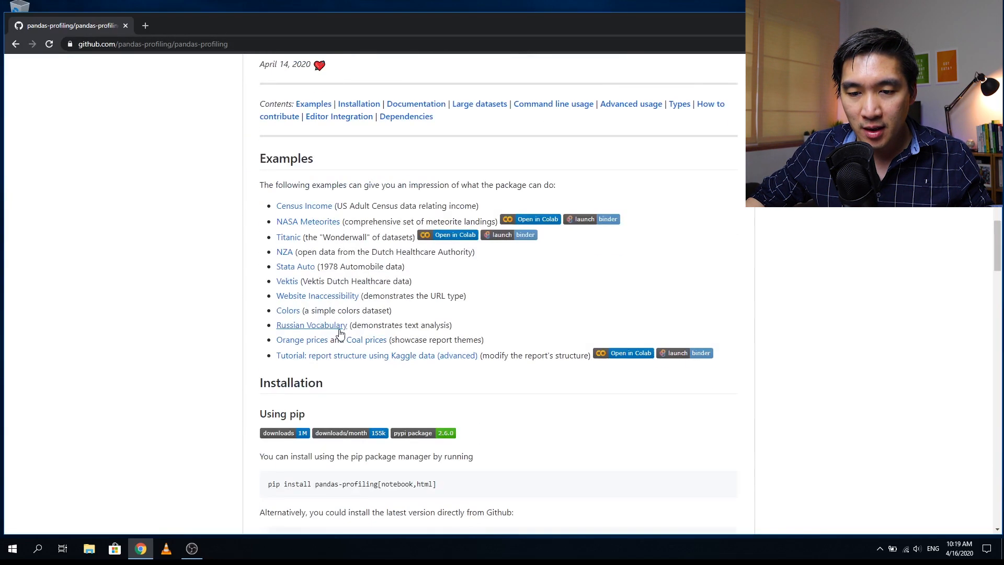
scroll(down, 3)
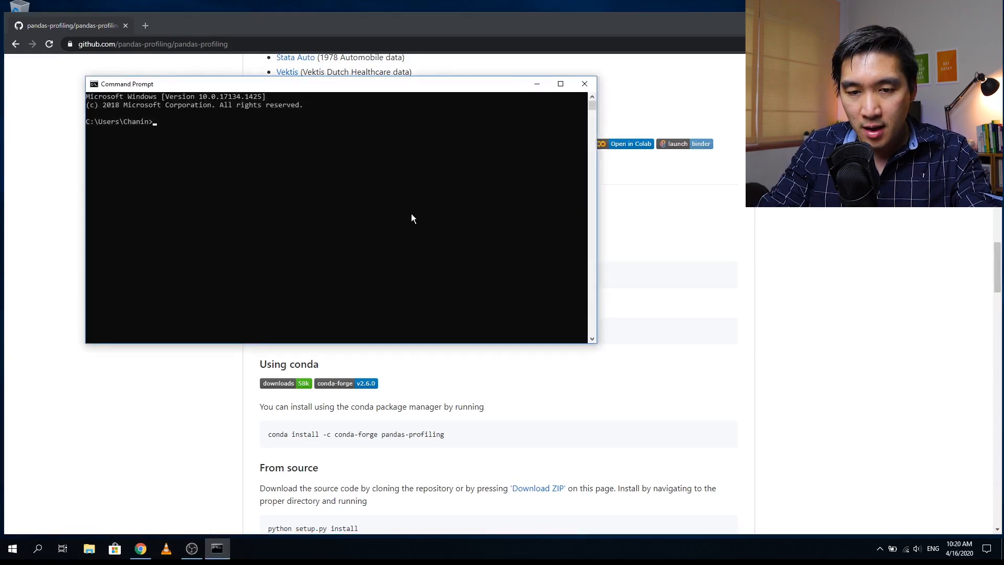
Activate the dp conda environment with 'conda activate dp'
text(conda)
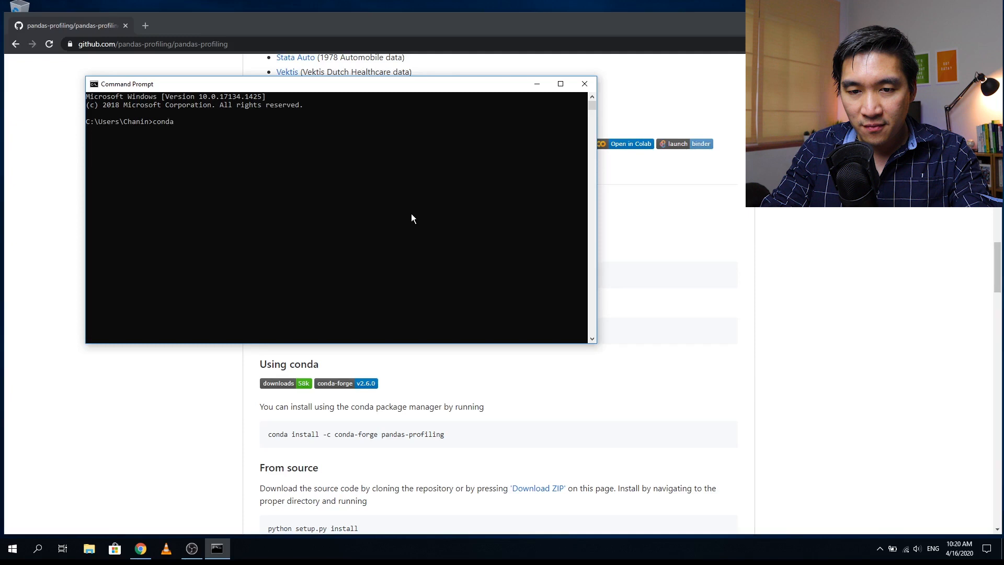
text(activate)
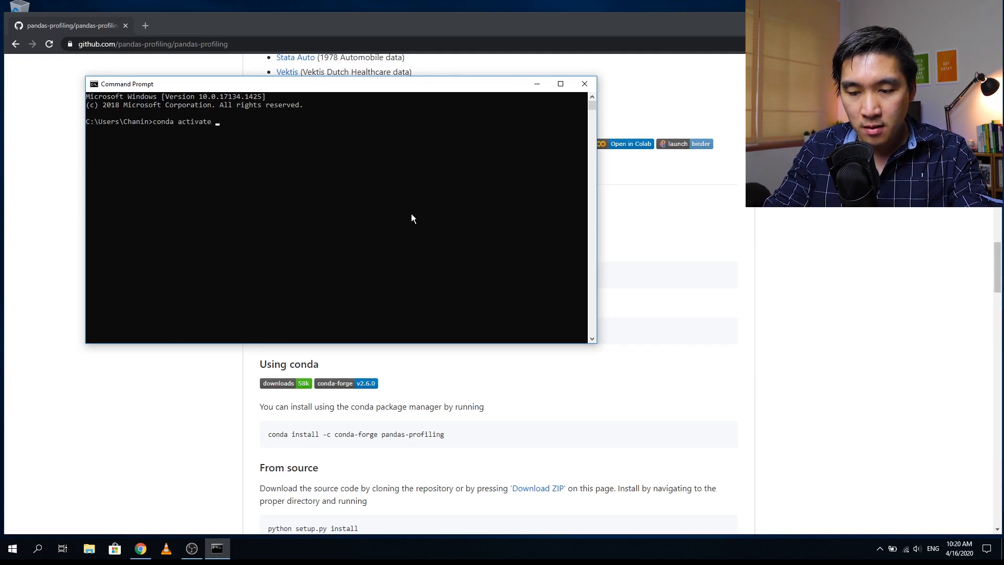
text(dp)
text(p)
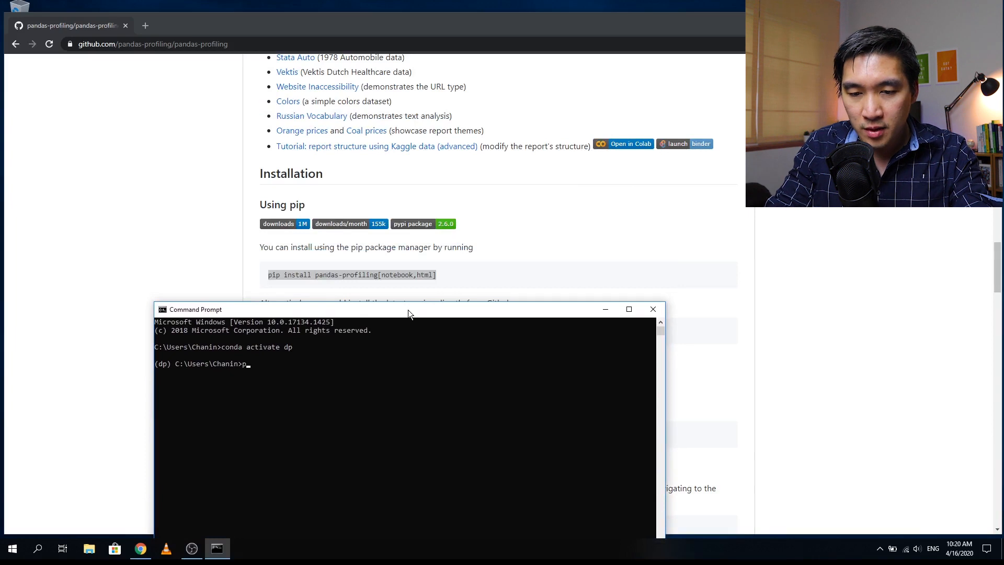
Run 'pip install pandas-profiling[notebook,html]' and let the installation complete
text(ip install)
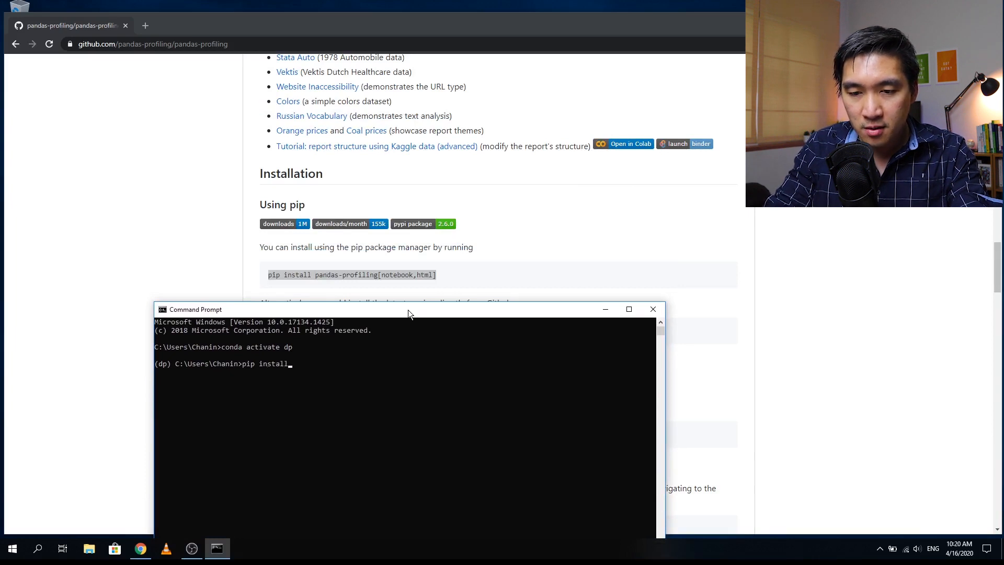
text(pand)
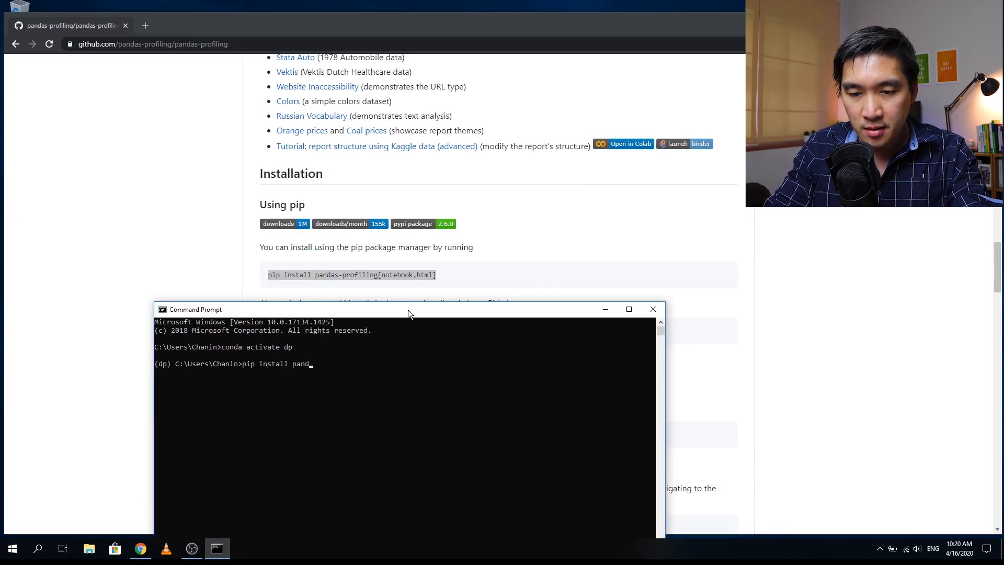
text(as-profiling)
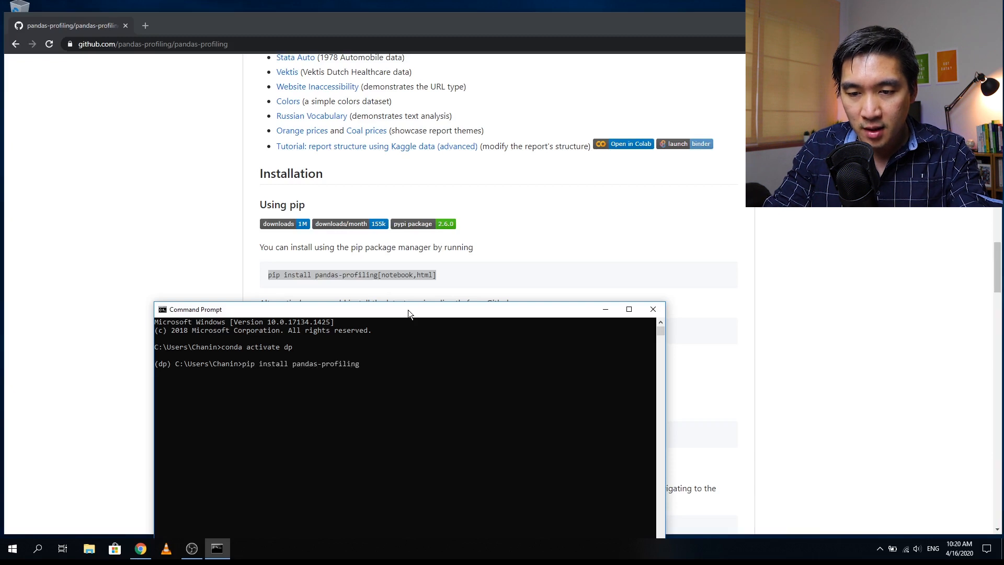
text([notebook)
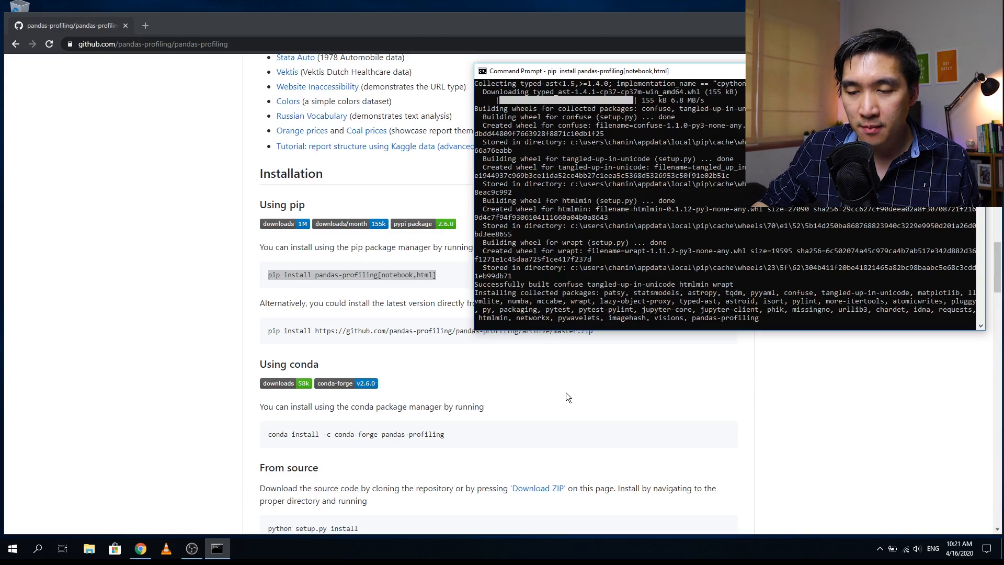
scroll(down, 3)
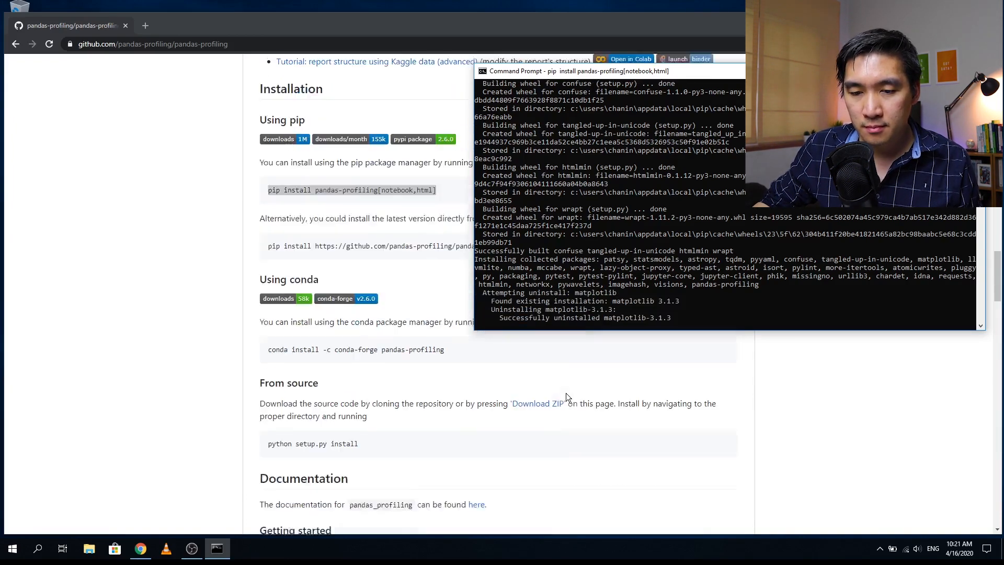
scroll(down, 3)
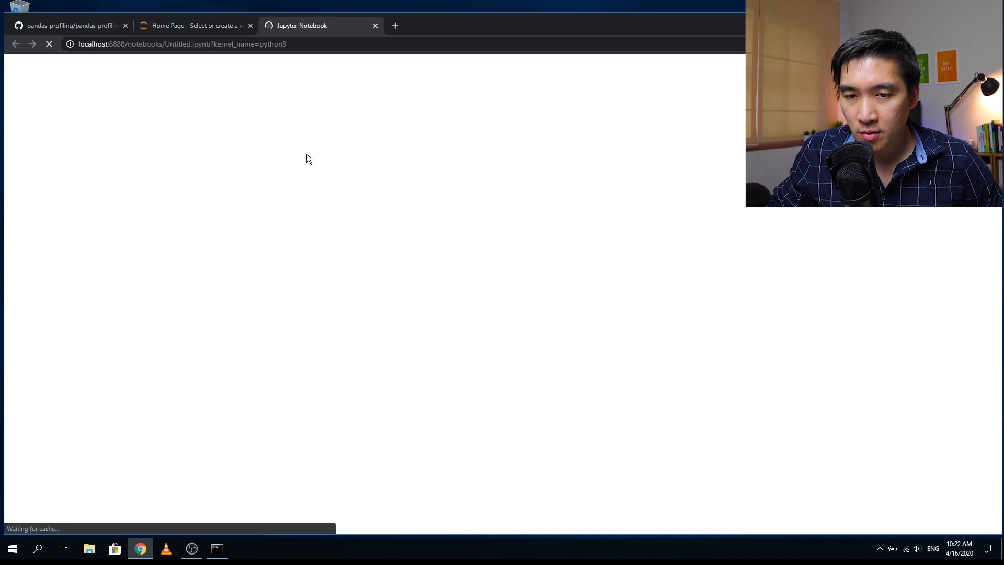
Copy the README's Getting started code building a random 100×5 DataFrame into the first cell and run it
click(70, 25)
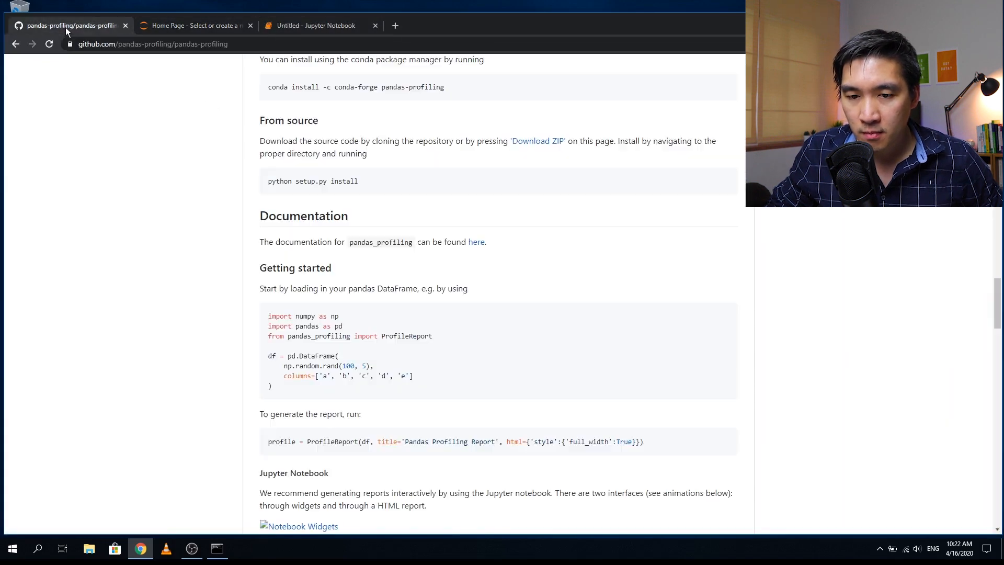
right_click(320, 371)
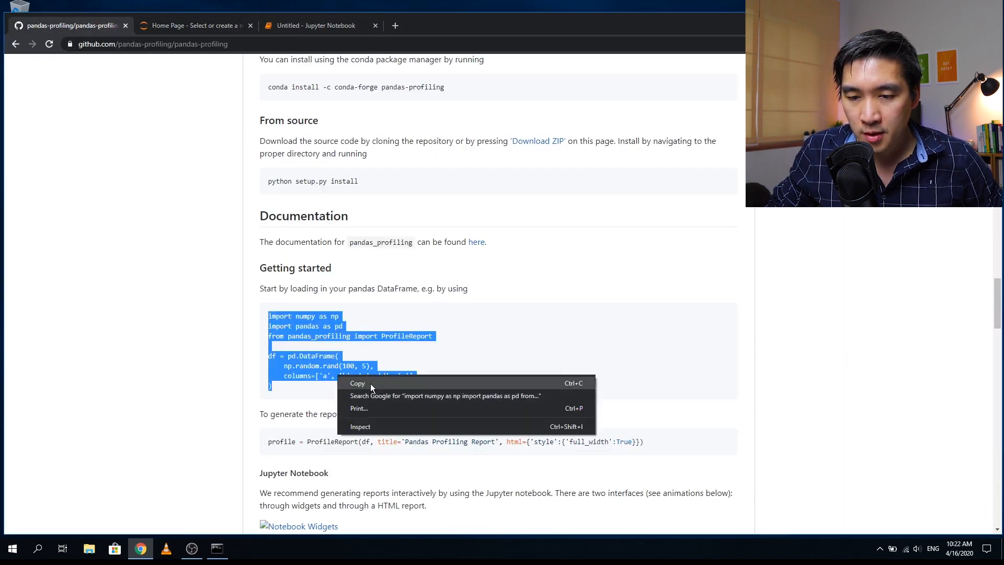
click(315, 25)
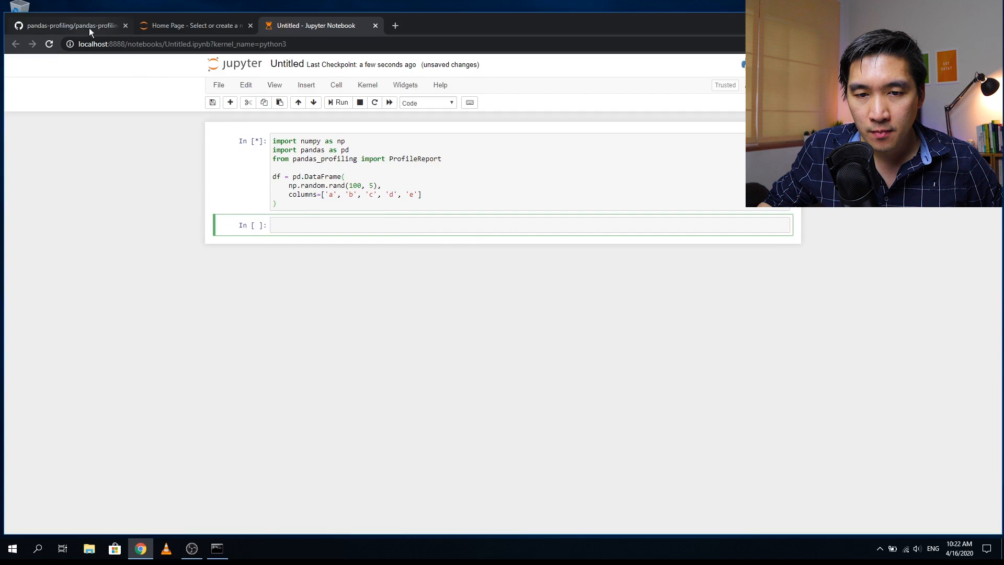
Paste the ProfileReport(df, title='Pandas Profiling Report', html full_width style) line into the second cell
click(70, 25)
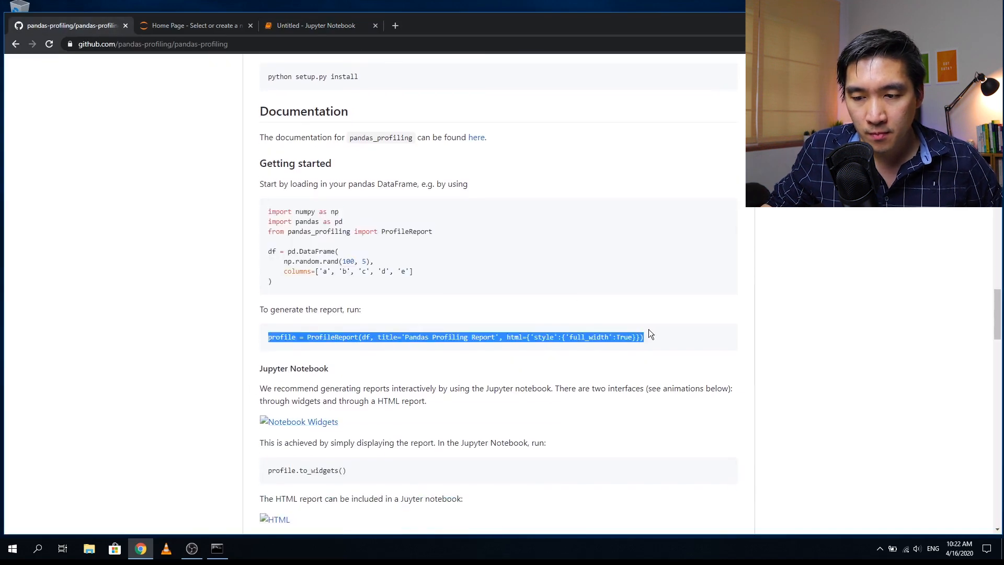
click(313, 25)
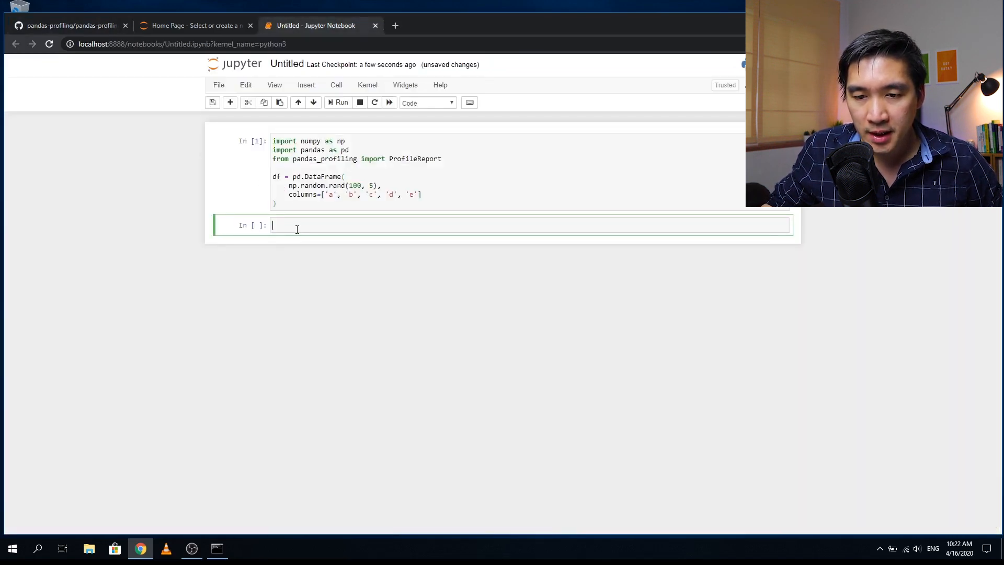
text(profile = ProfileReport(df, title='Pandas Profiling Report', html={'style':{'full_width':True}}))
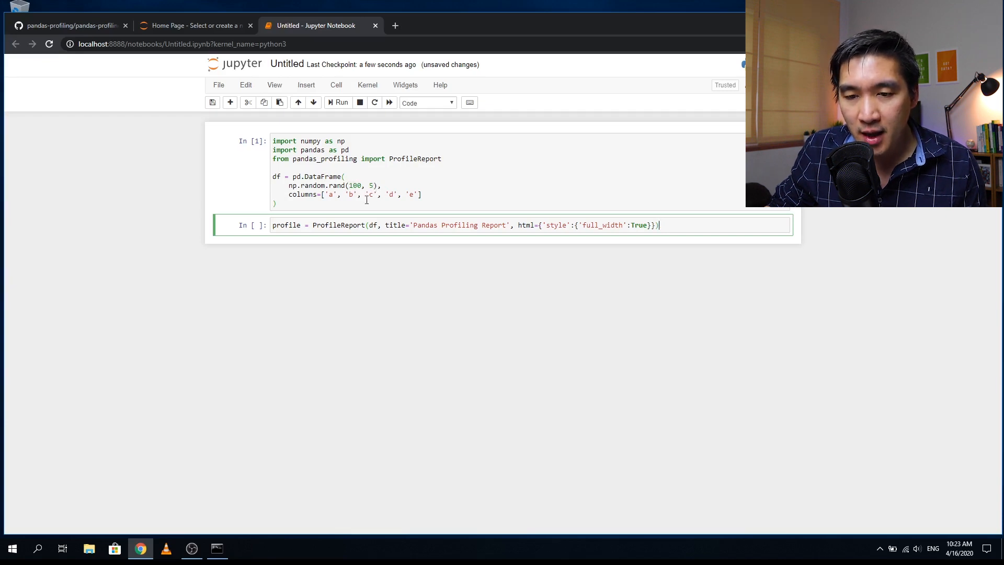
mouse_move(333, 197)
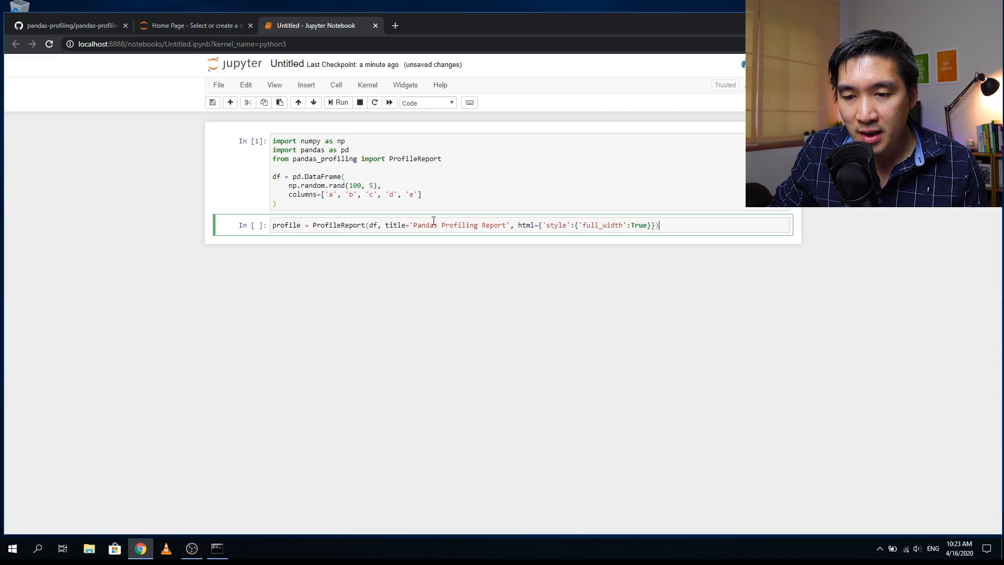
mouse_move(563, 225)
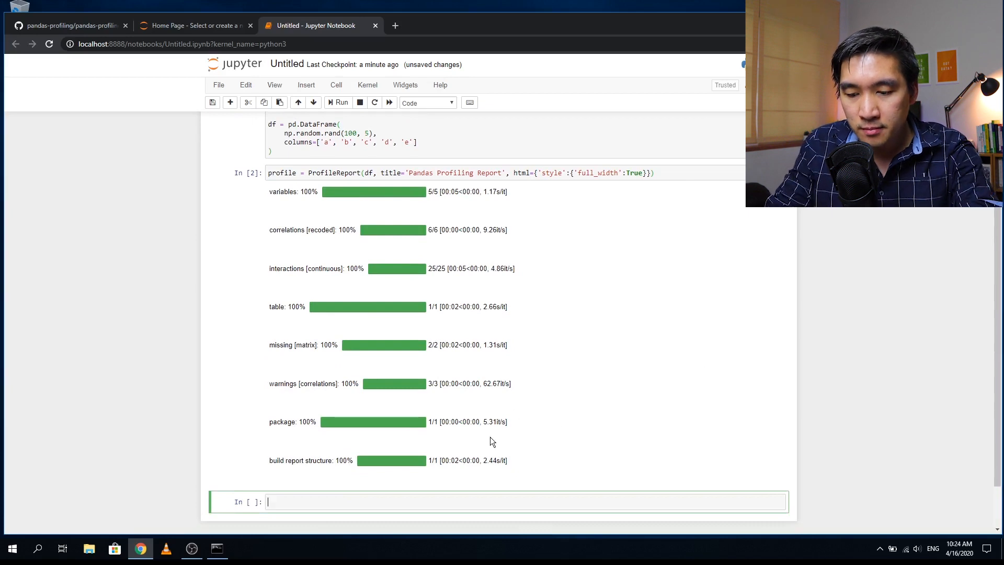
Run the ProfileReport cell, then display the report inline by running a cell containing 'profile'
text(profile)
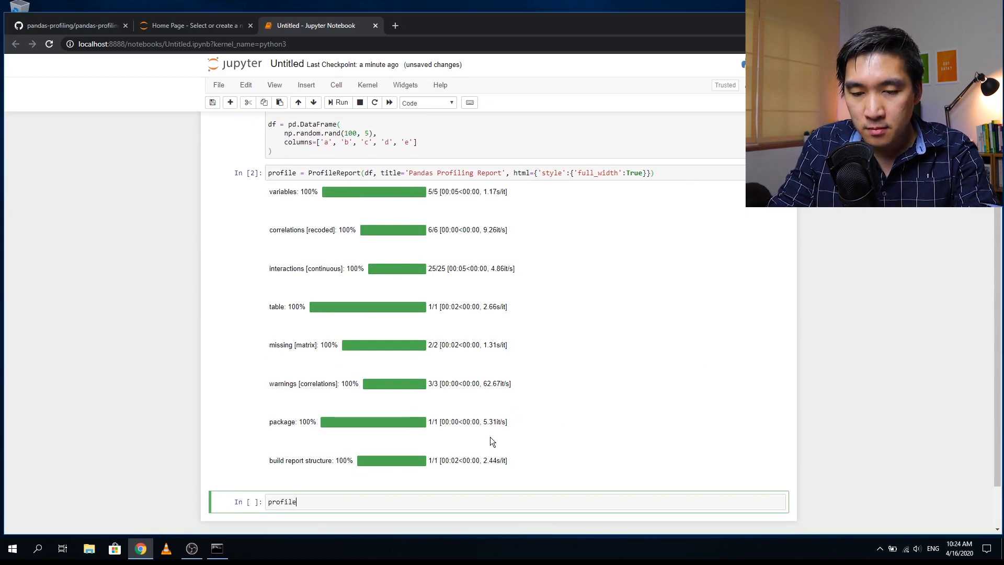
click(340, 101)
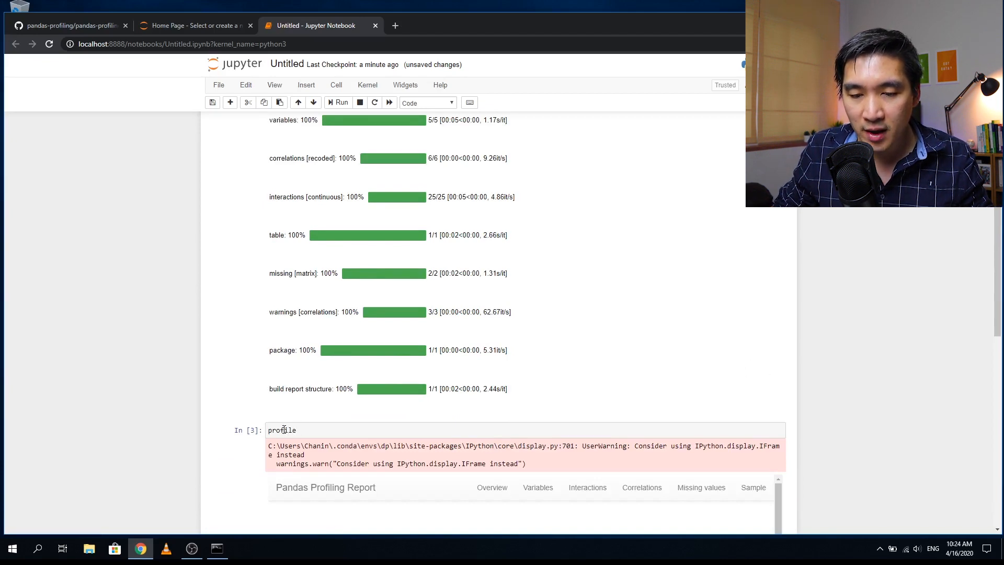
Scroll through the report's Overview statistics and the summaries of variables a to e down to Interactions
scroll(down, 3)
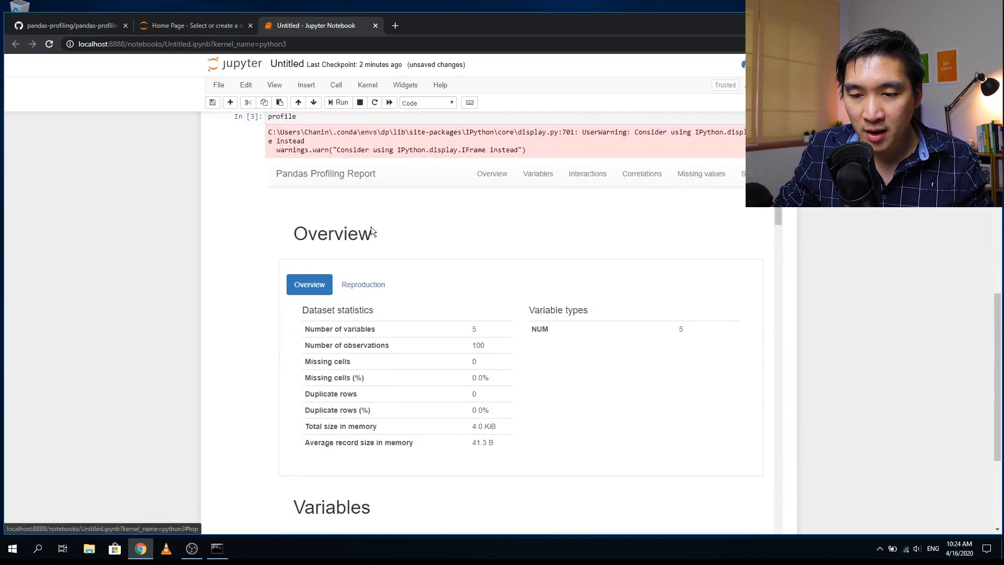
scroll(down, 3)
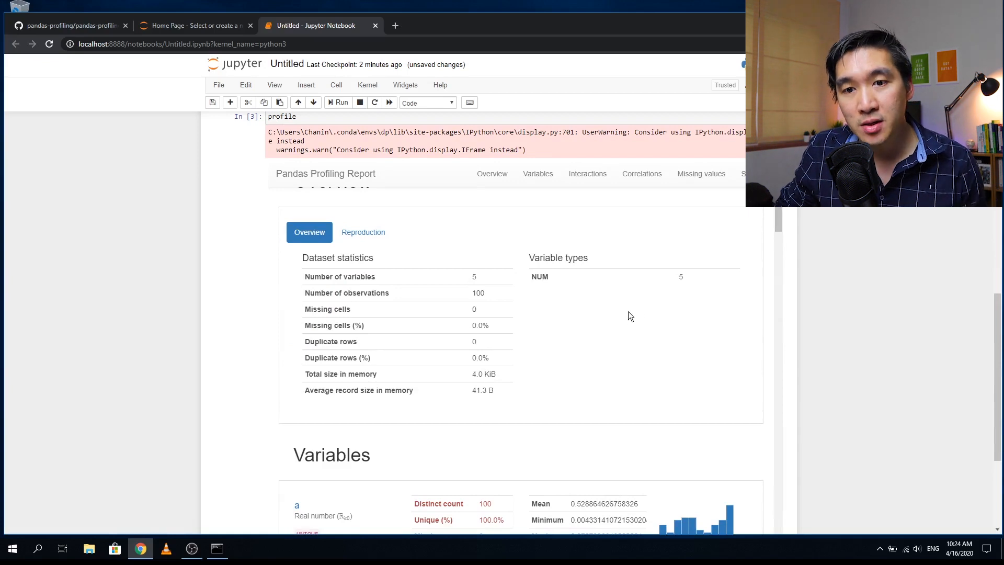
mouse_move(529, 307)
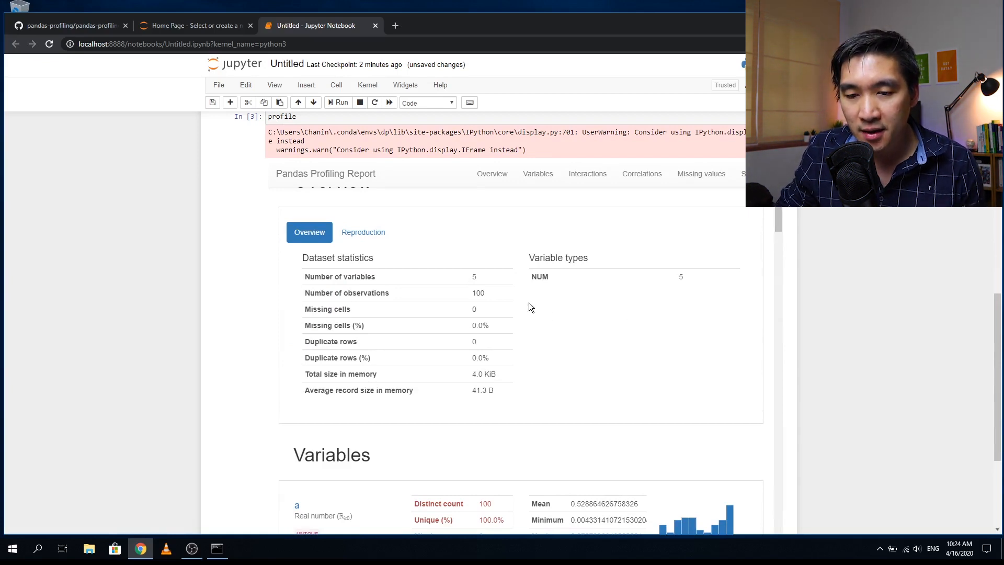
scroll(down, 3)
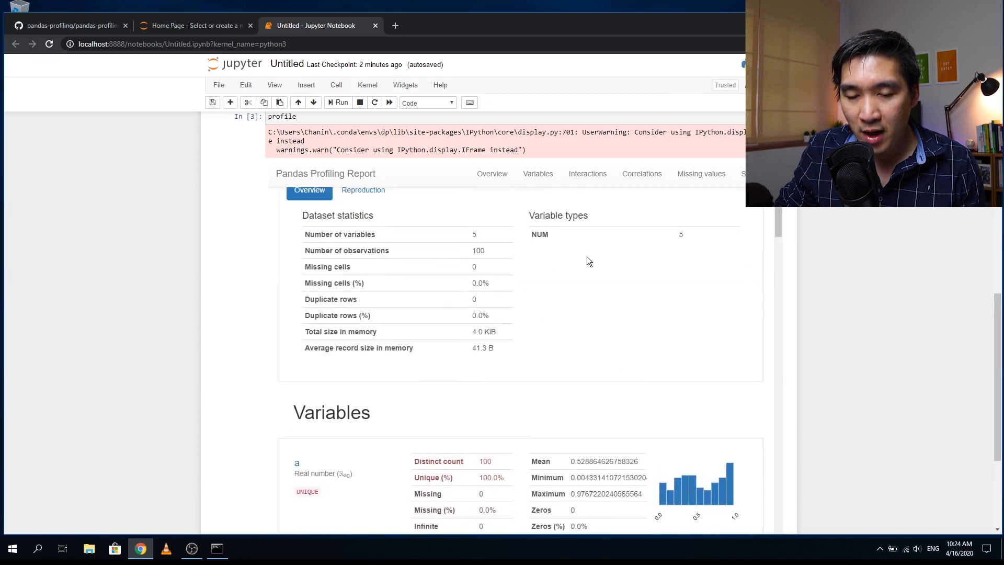
mouse_move(344, 237)
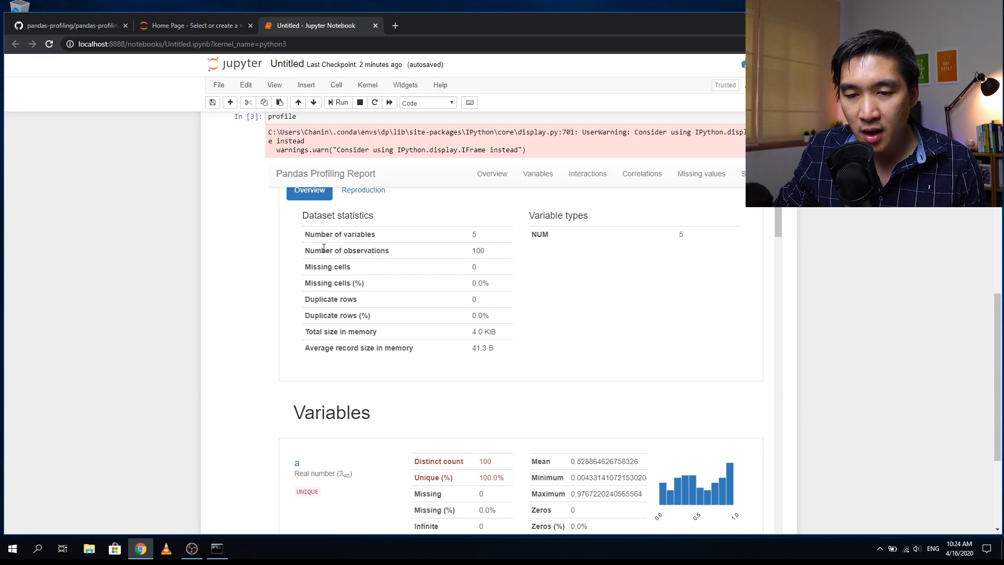
mouse_move(323, 271)
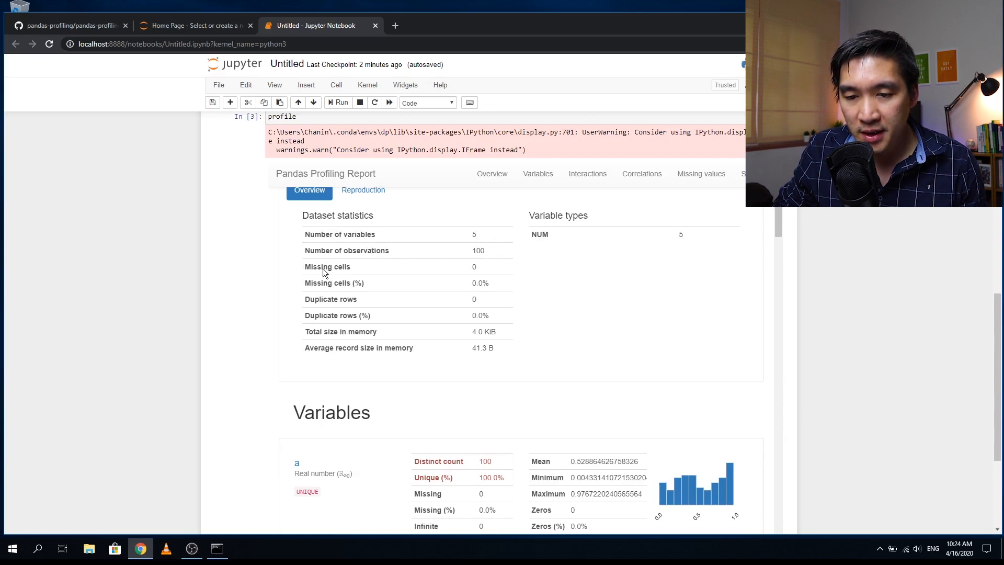
mouse_move(475, 315)
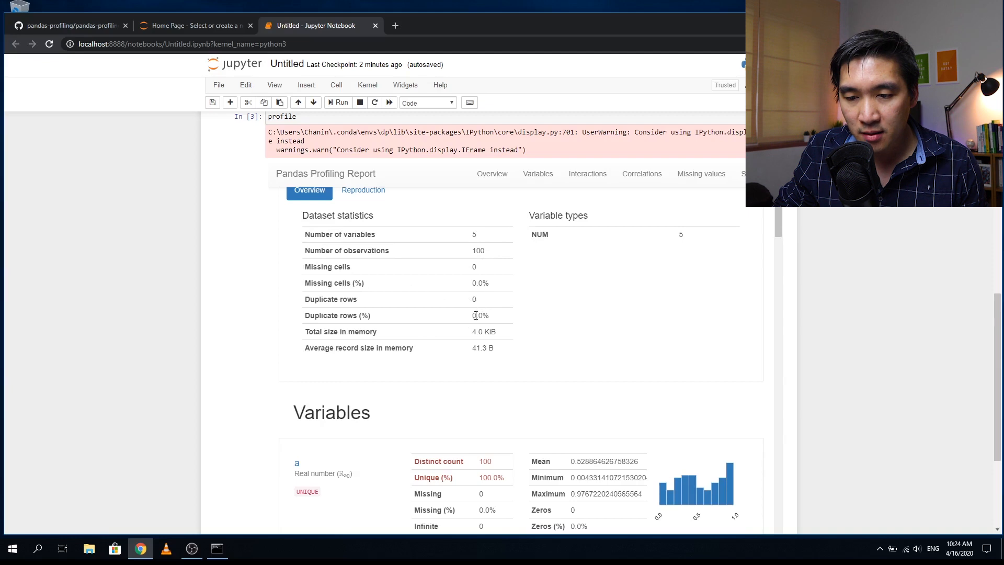
scroll(down, 3)
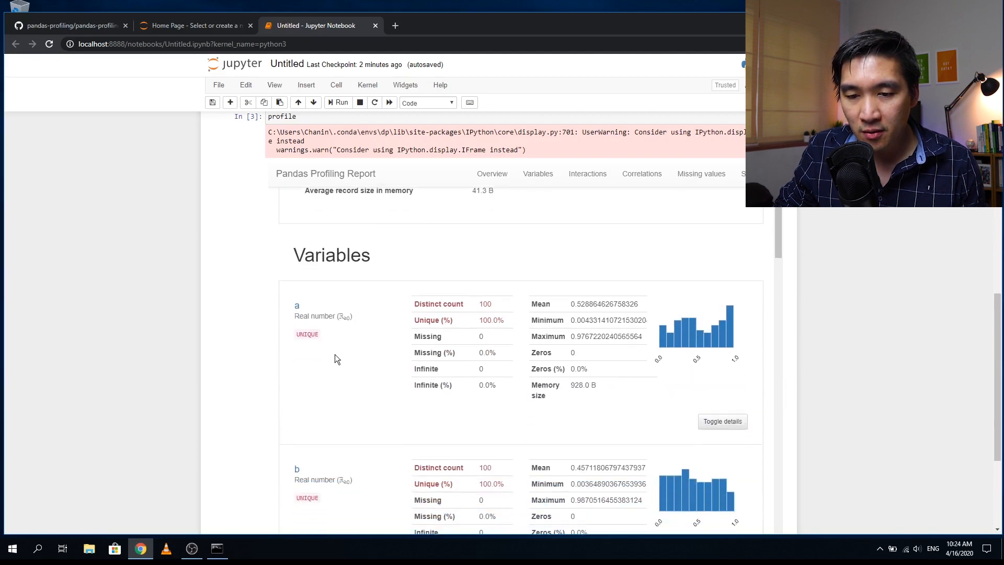
mouse_move(307, 315)
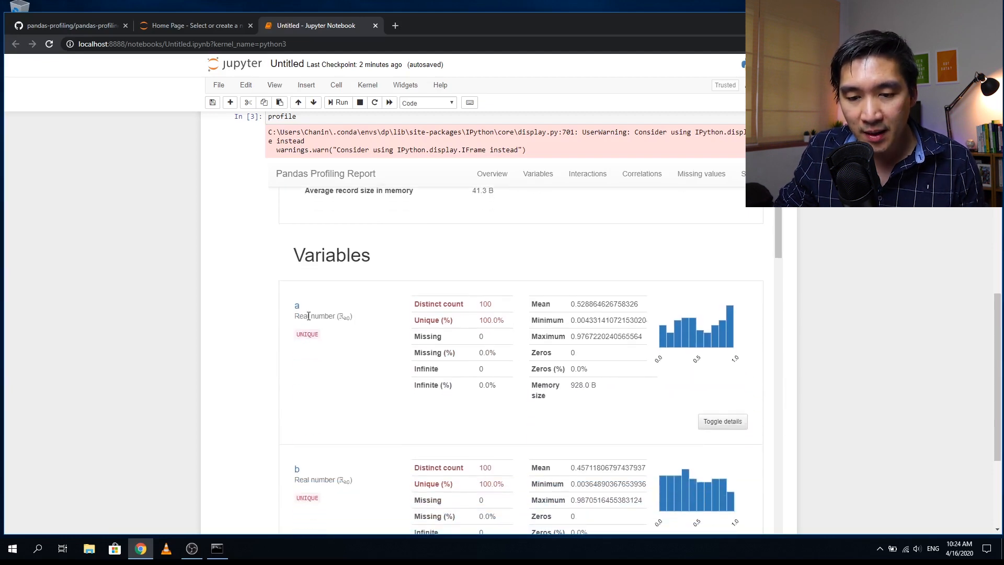
scroll(down, 3)
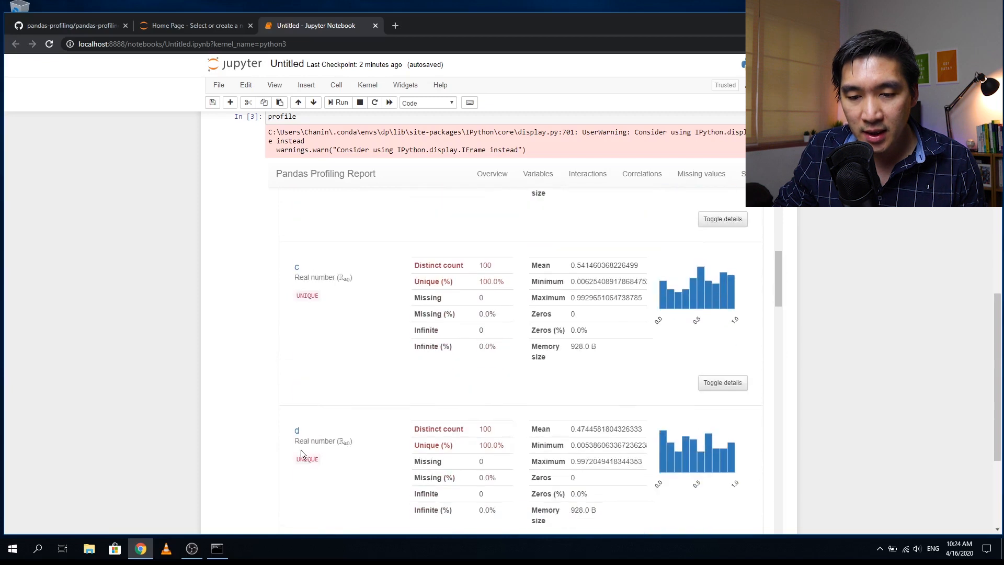
scroll(down, 3)
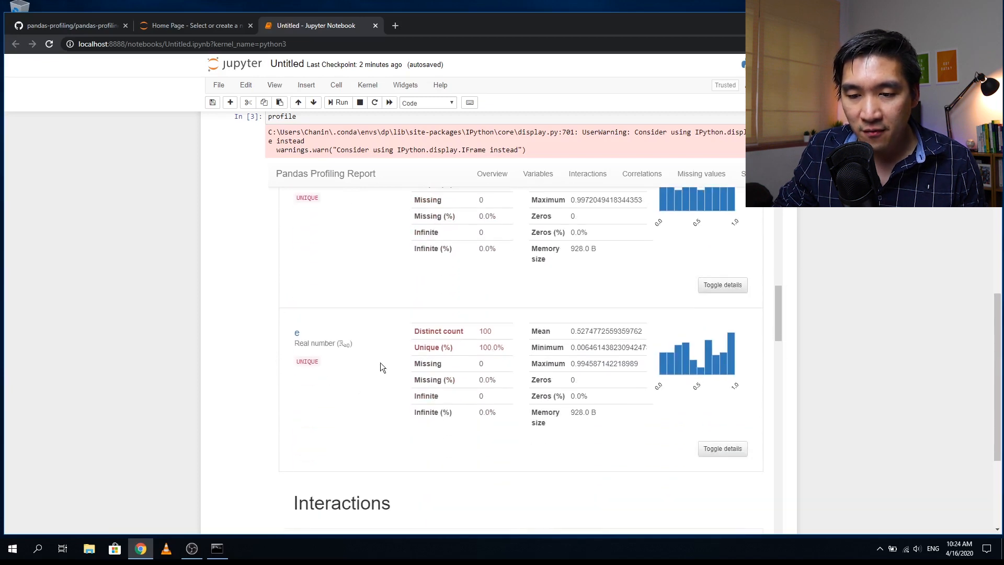
mouse_move(455, 353)
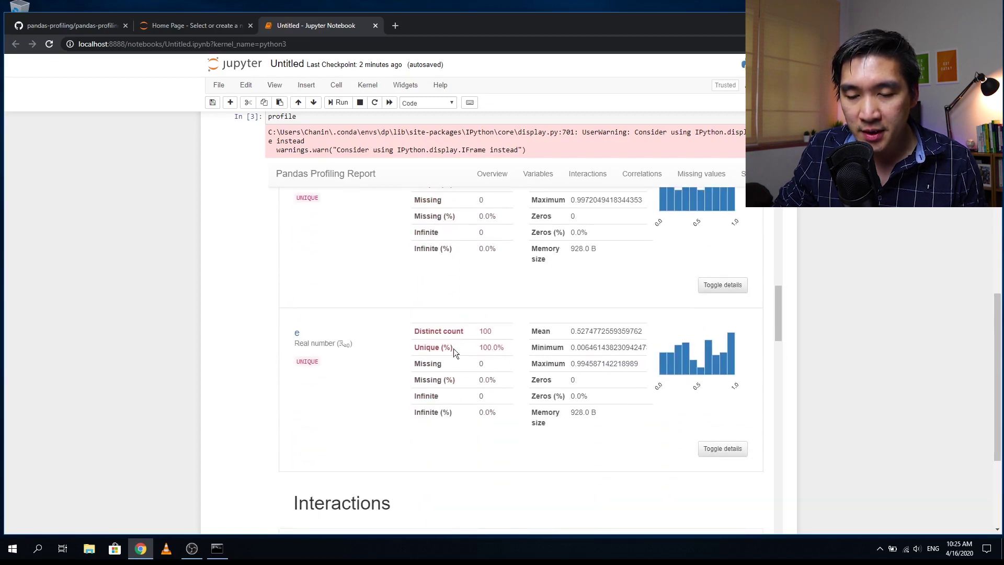
mouse_move(687, 357)
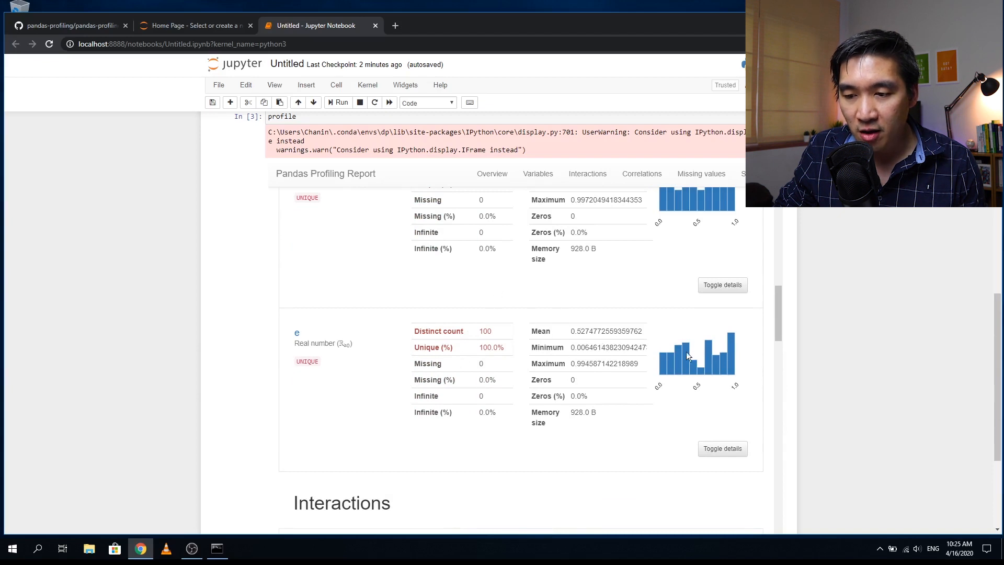
mouse_move(570, 338)
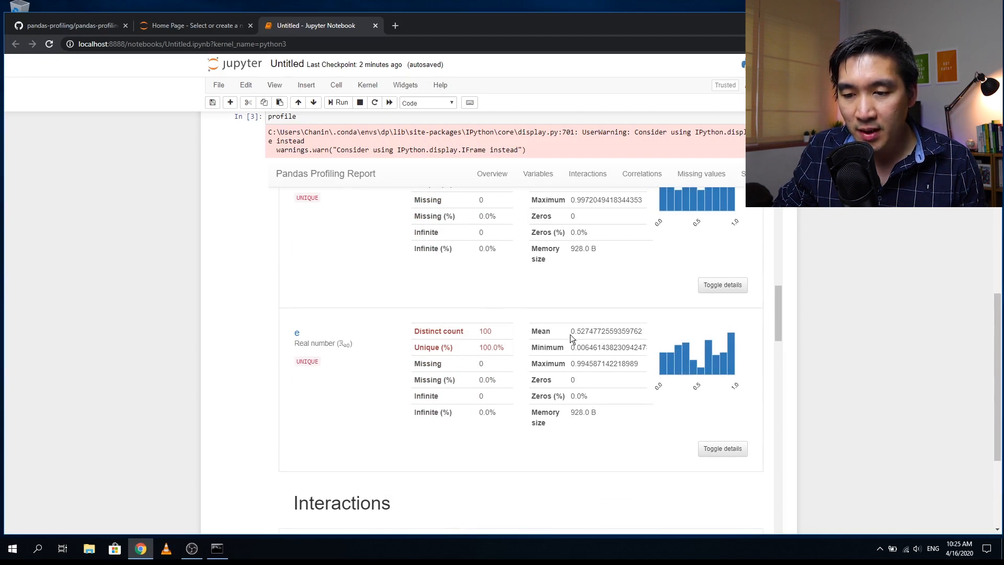
scroll(down, 3)
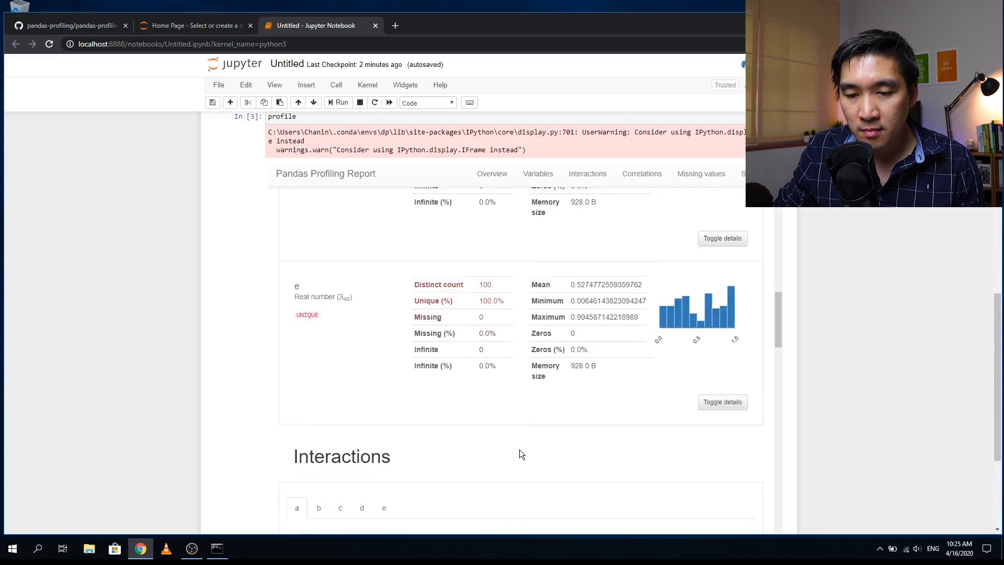
Explore Interactions scatter plots for pairs a–c, a–e, b–b, b–c, b–d and e–c, then continue to Correlations
scroll(down, 3)
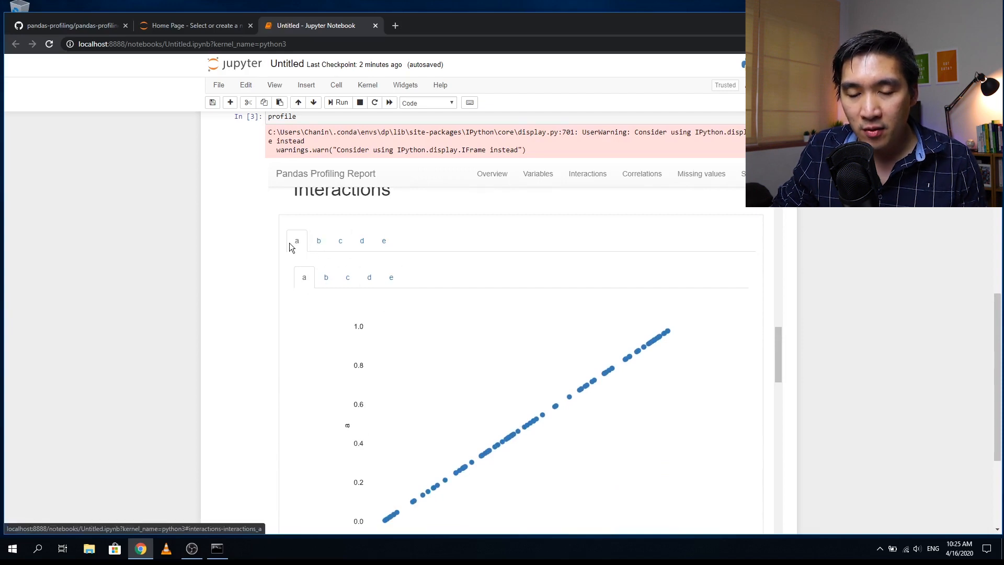
mouse_move(554, 412)
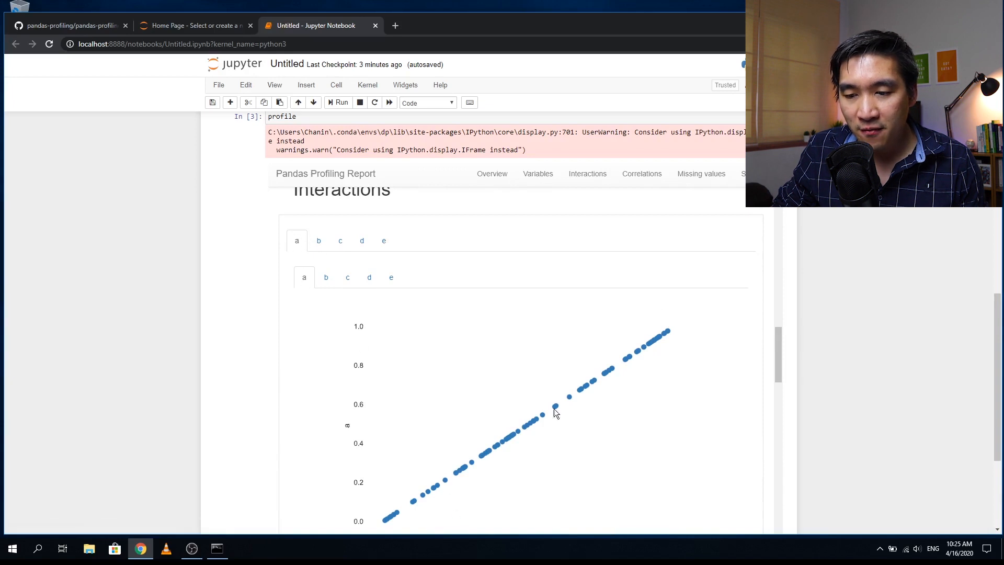
mouse_move(298, 253)
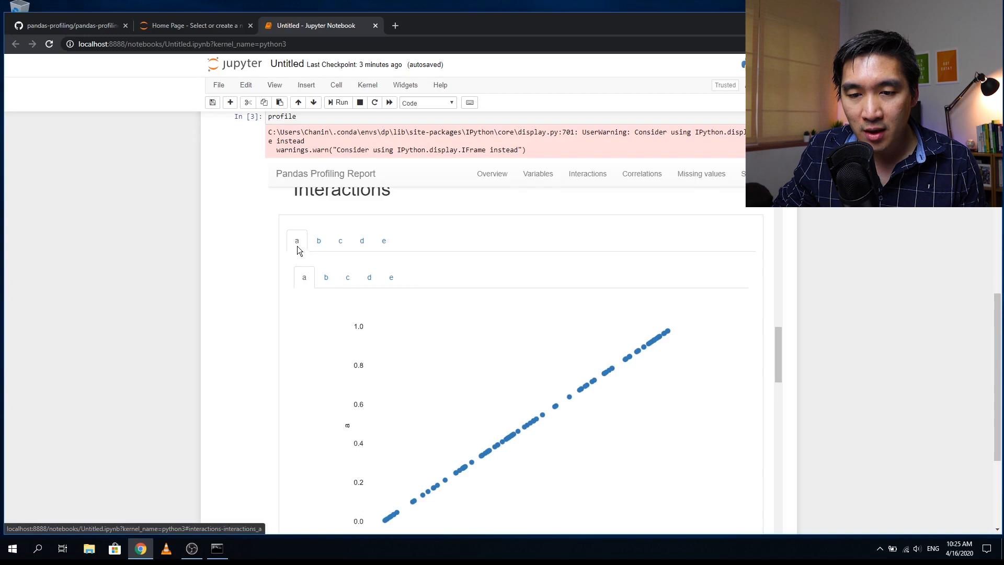
click(327, 276)
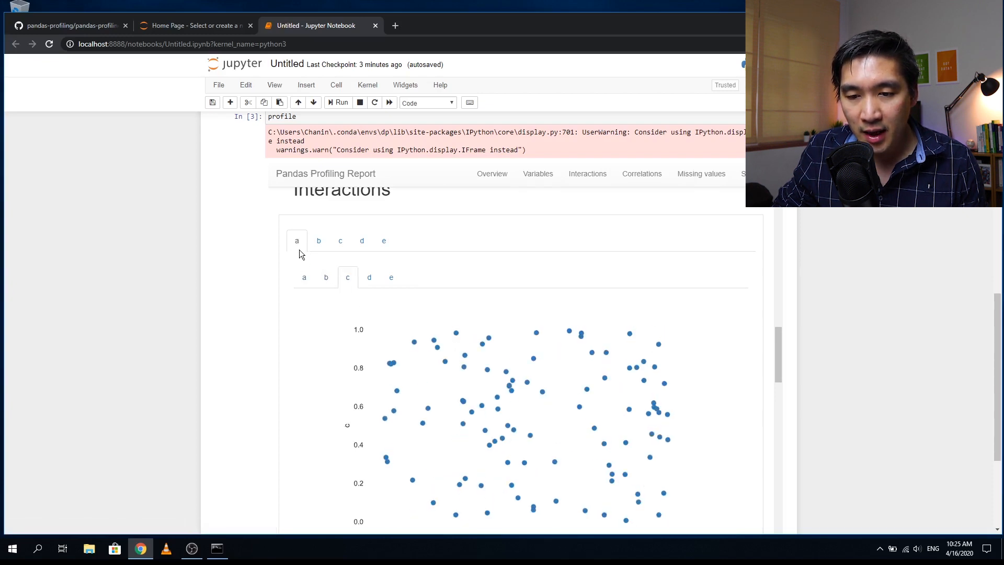
click(390, 276)
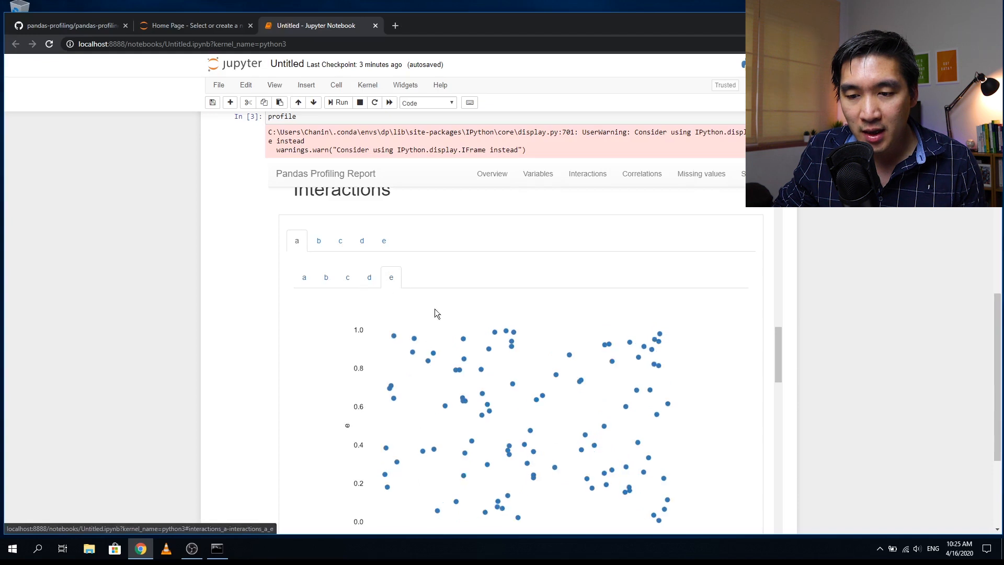
click(326, 276)
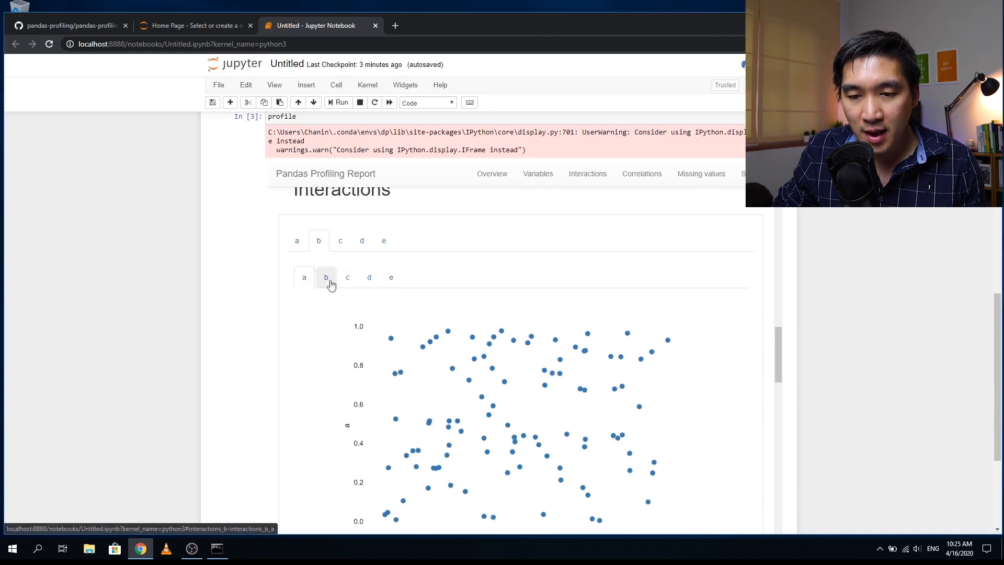
click(347, 276)
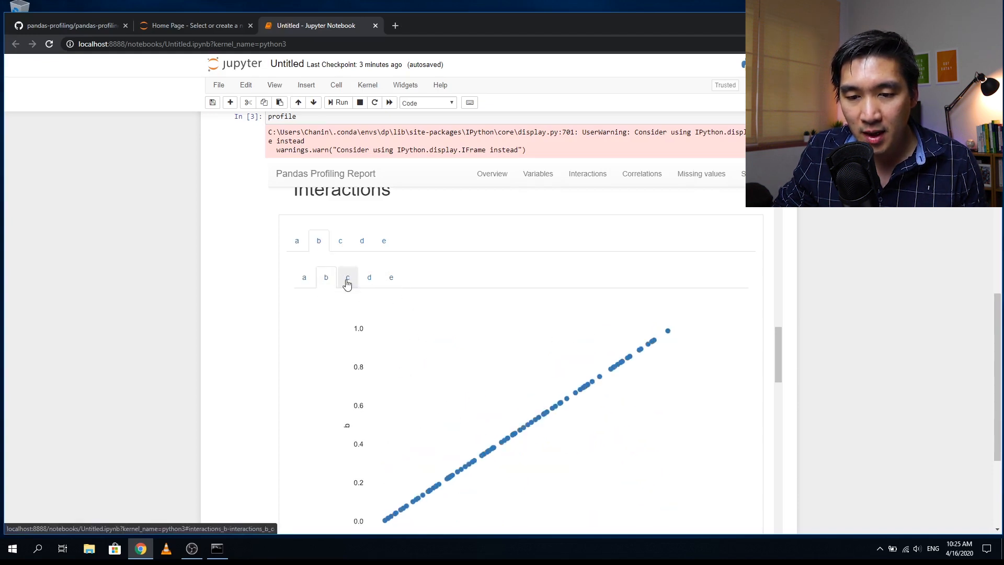
click(370, 276)
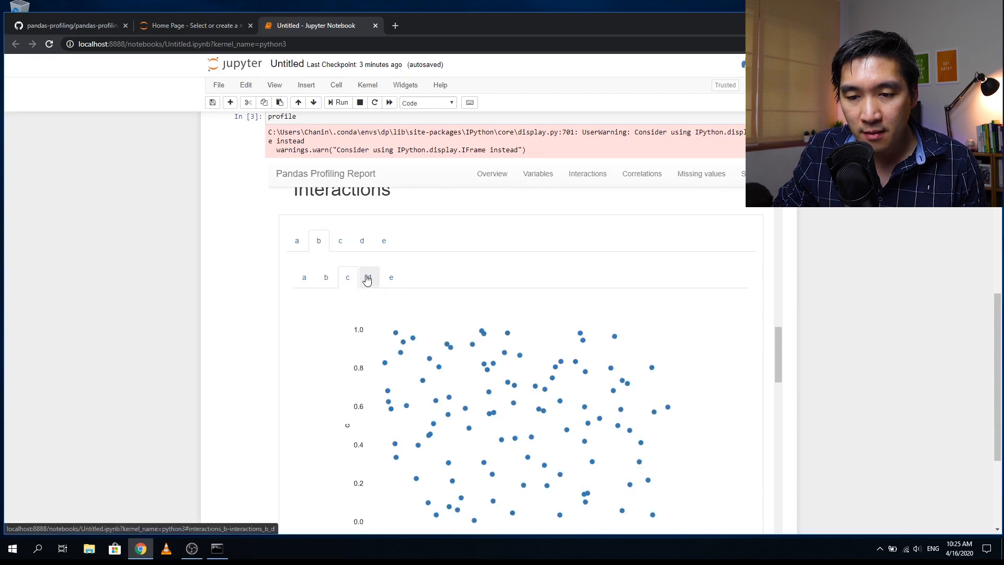
click(369, 276)
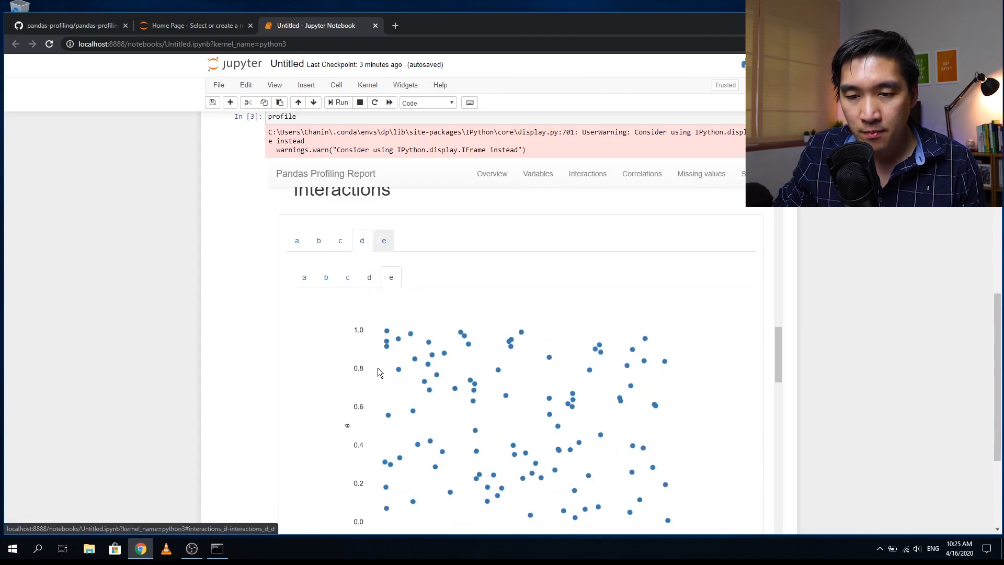
click(347, 276)
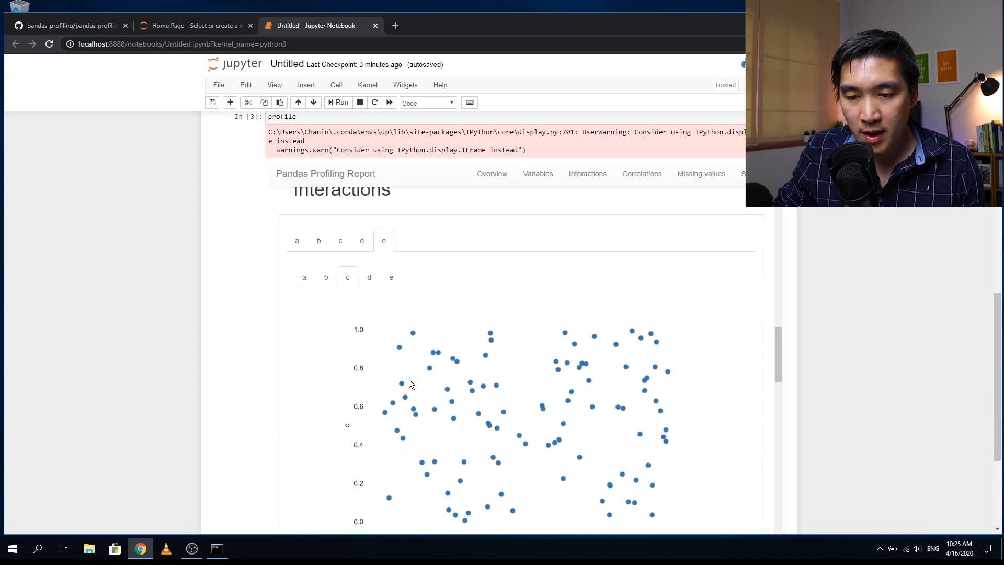
scroll(down, 3)
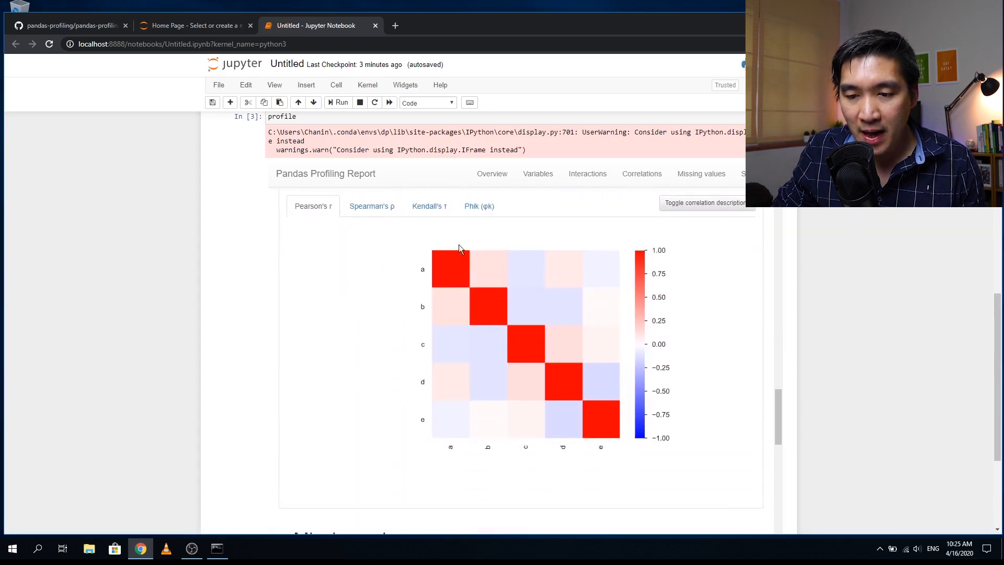
mouse_move(383, 223)
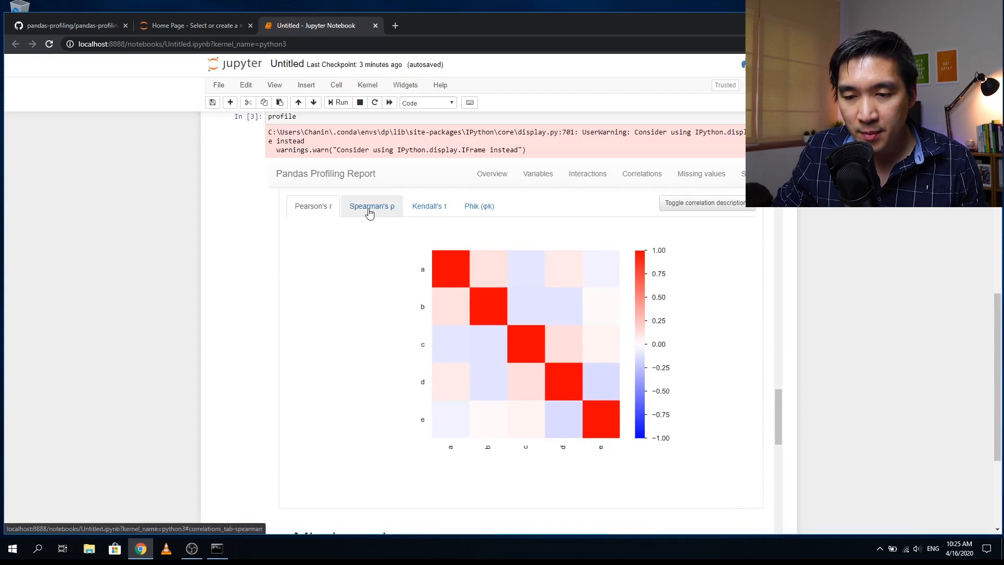
Switch the Correlations heatmap from Pearson's r to Phik (φk) and scroll on to Missing values
click(477, 206)
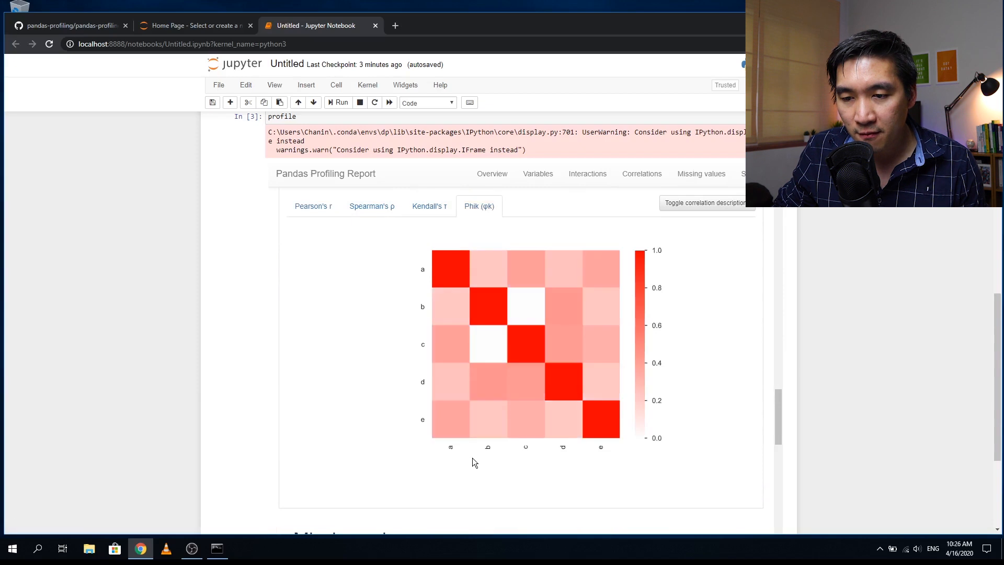
scroll(down, 3)
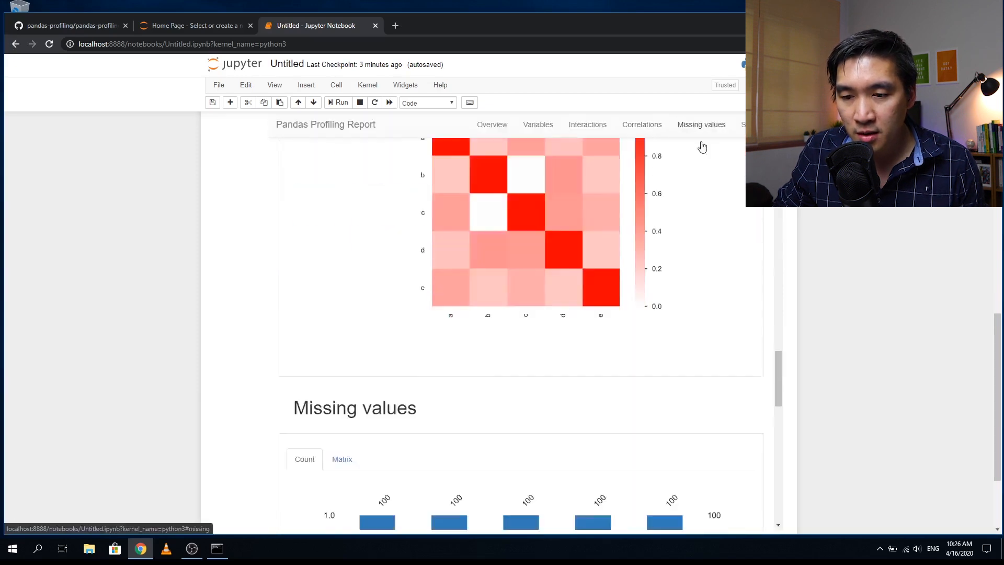
Scroll past the Missing values count chart to the Sample section's First rows table
scroll(down, 3)
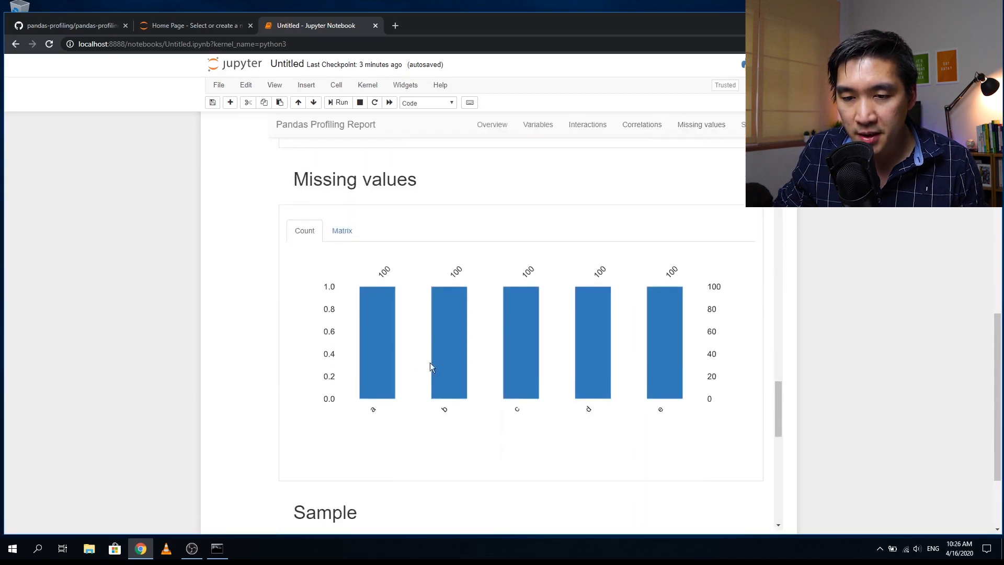
mouse_move(467, 346)
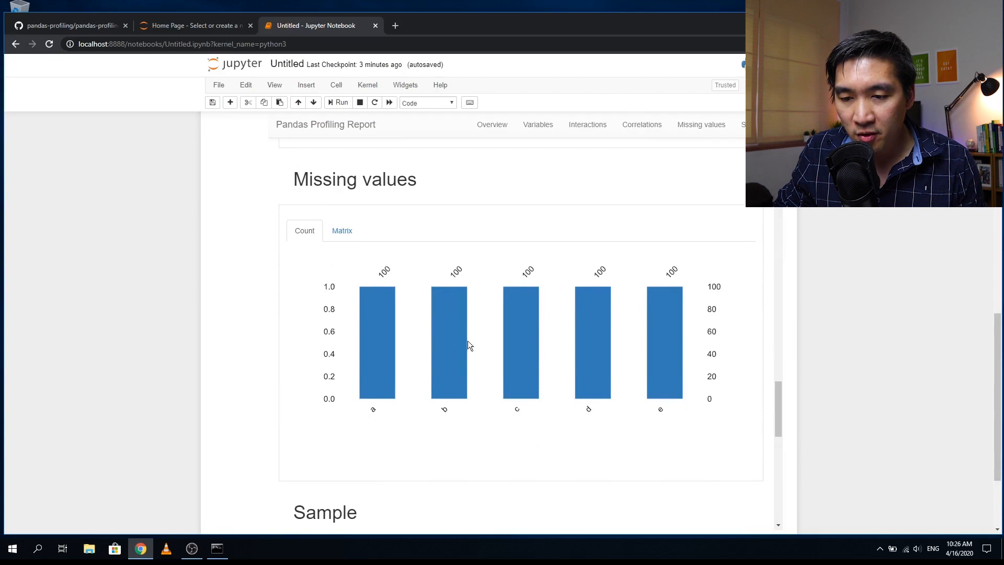
mouse_move(538, 286)
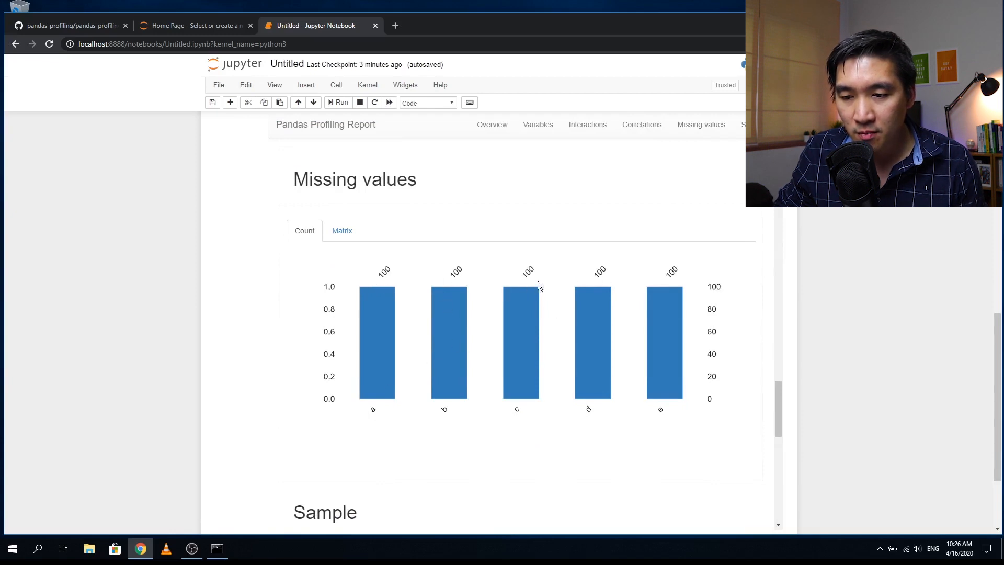
scroll(down, 3)
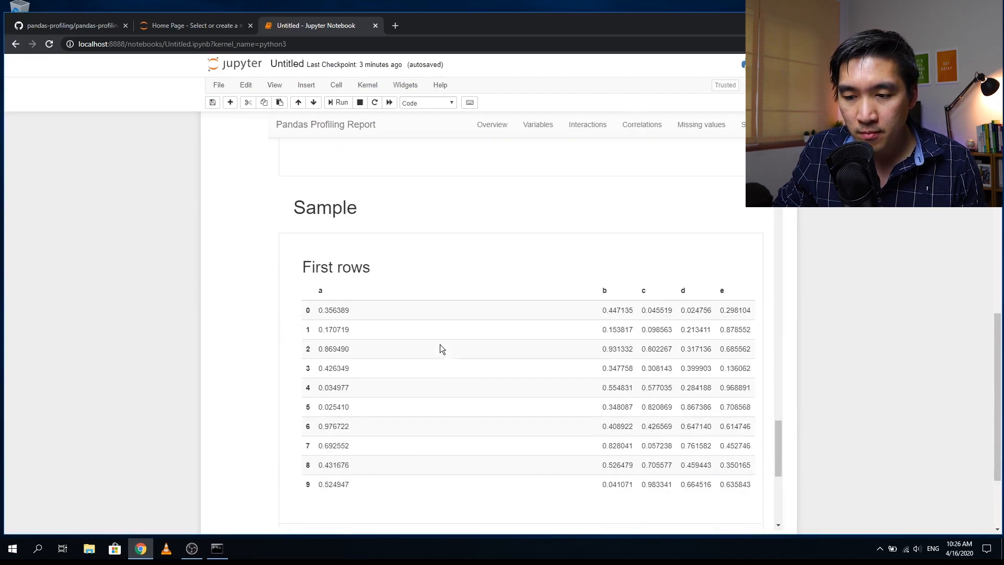
Scroll through First rows and Last rows (90–99) to the empty cell at the notebook's end
scroll(down, 3)
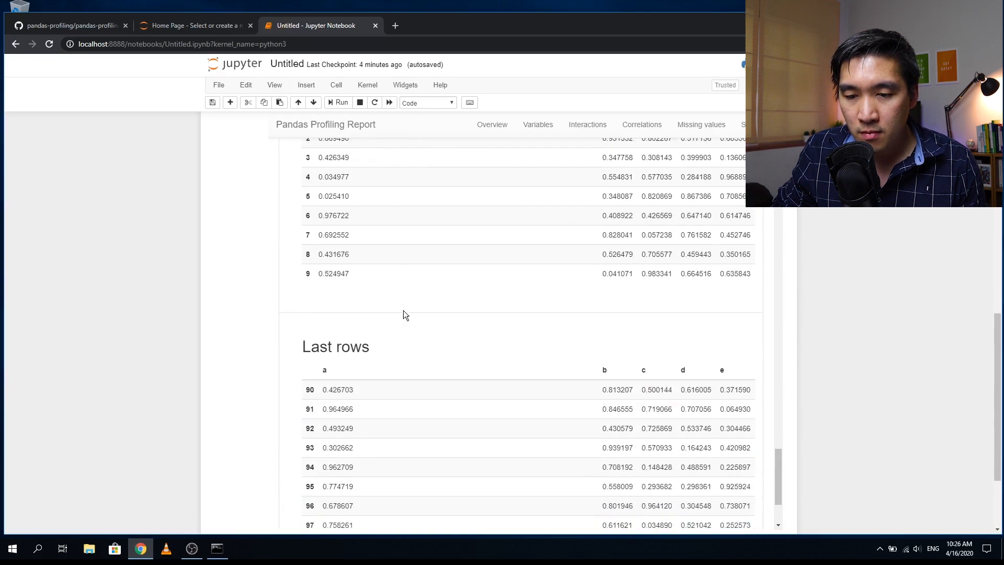
scroll(up, 3)
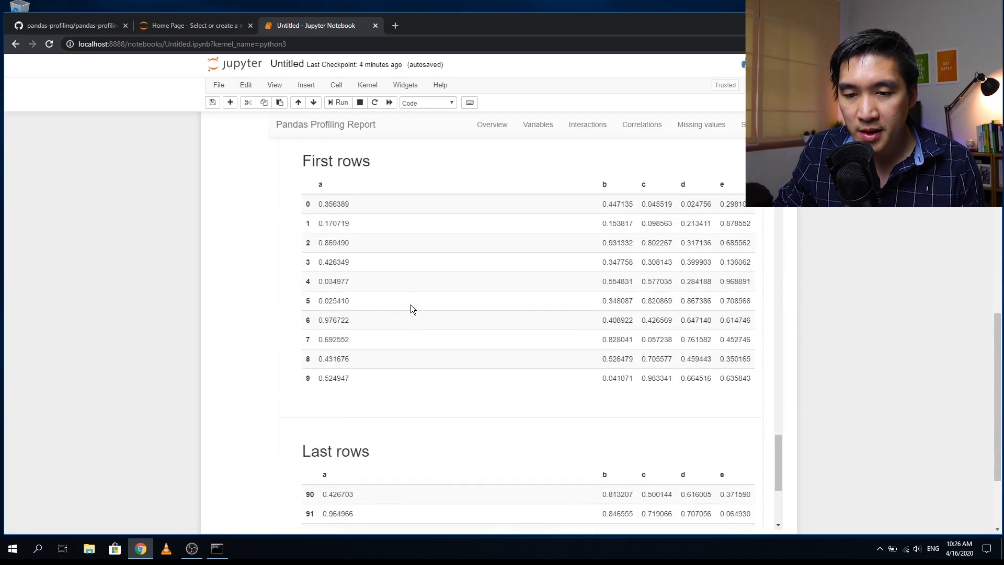
scroll(down, 3)
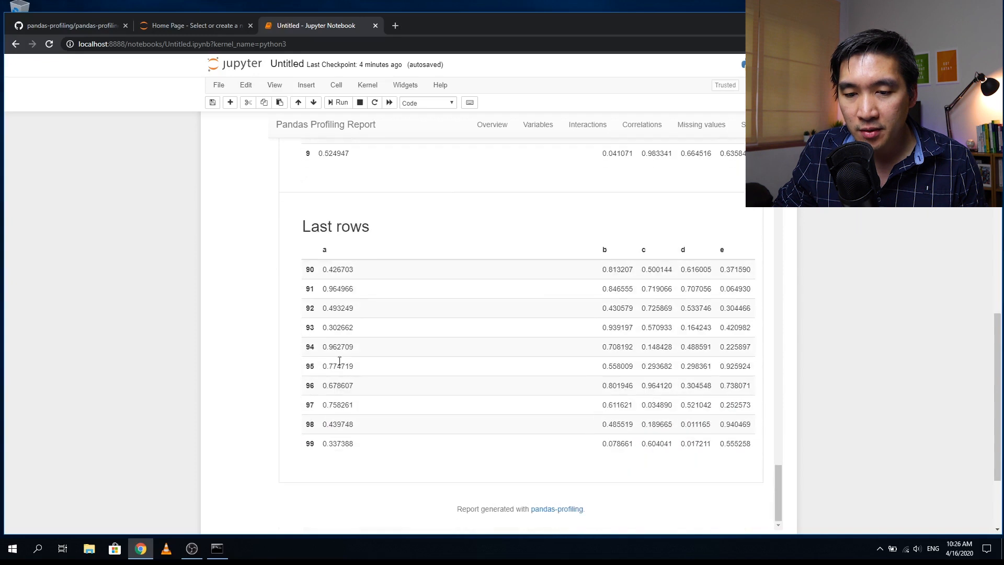
scroll(down, 3)
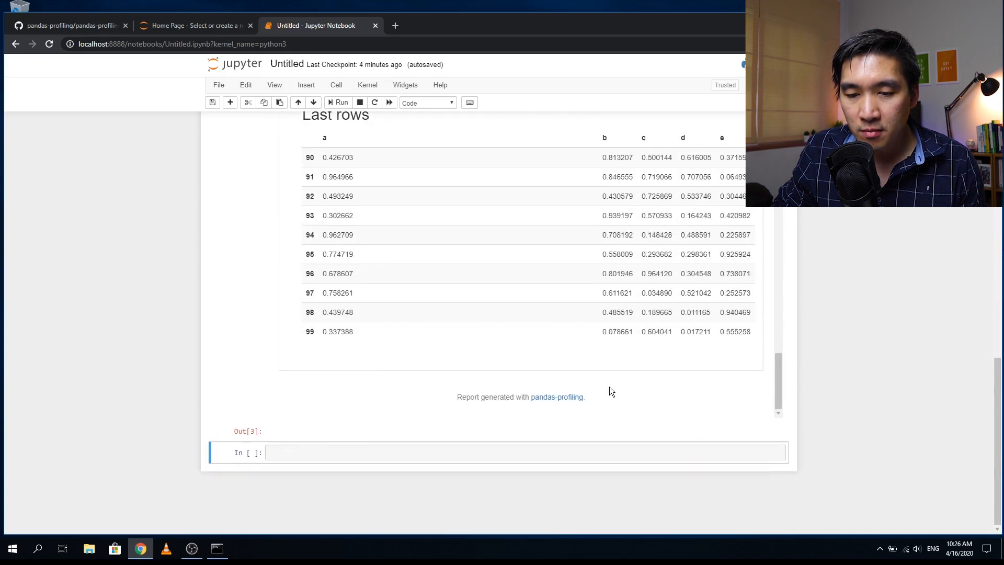
mouse_move(563, 362)
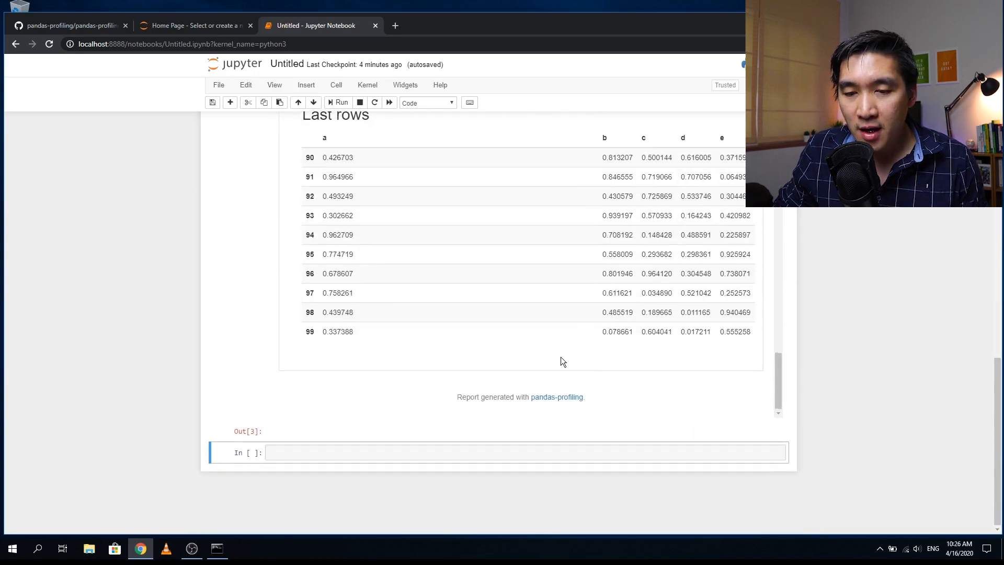
Scroll up past the variables to the top and select the import/DataFrame cell In[1]
scroll(up, 3)
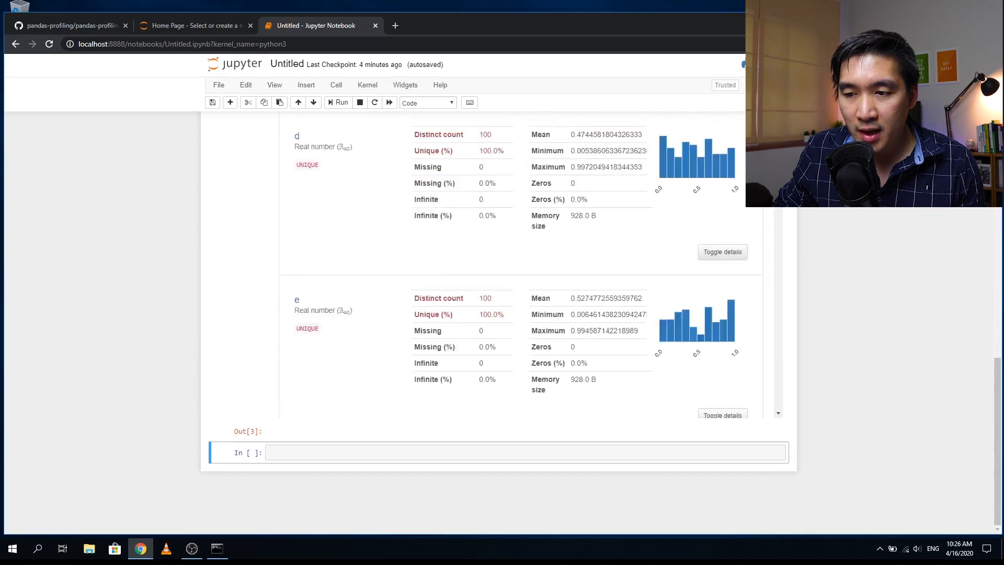
scroll(up, 3)
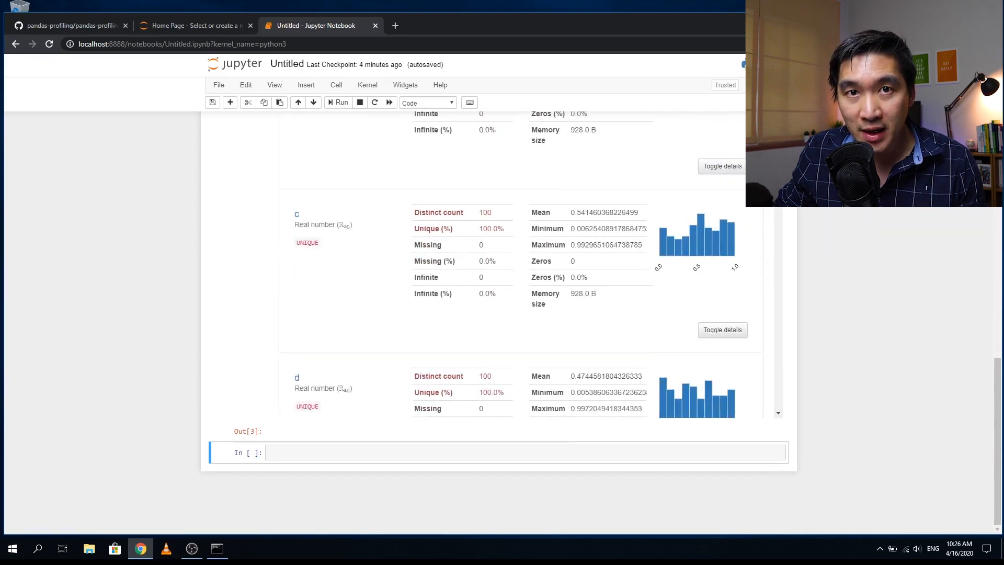
scroll(up, 3)
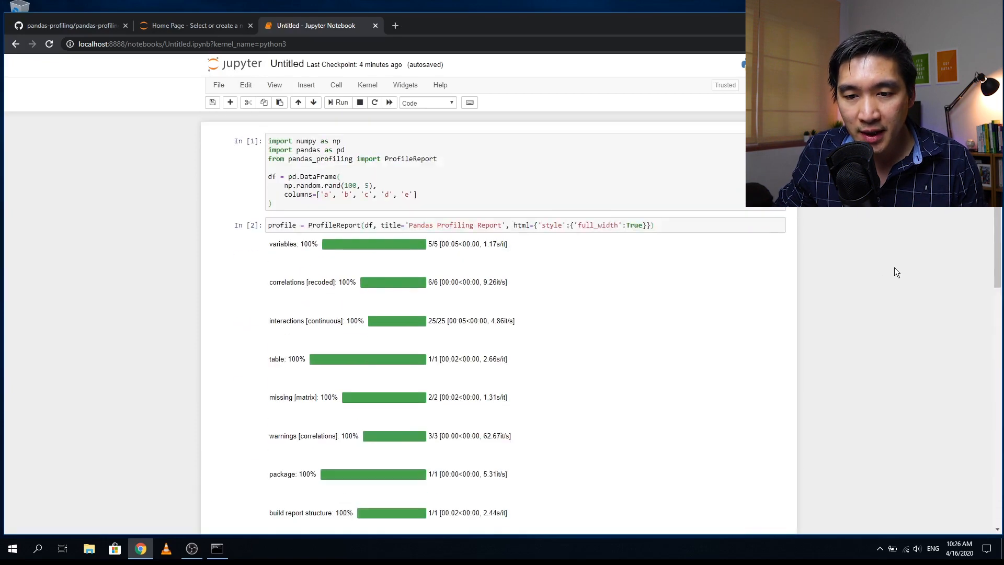
click(304, 201)
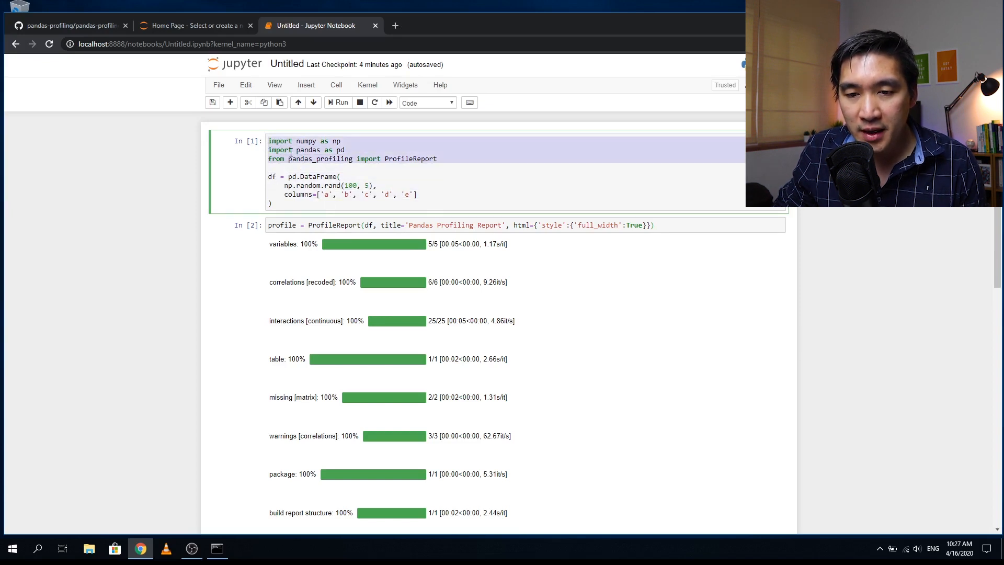
click(284, 176)
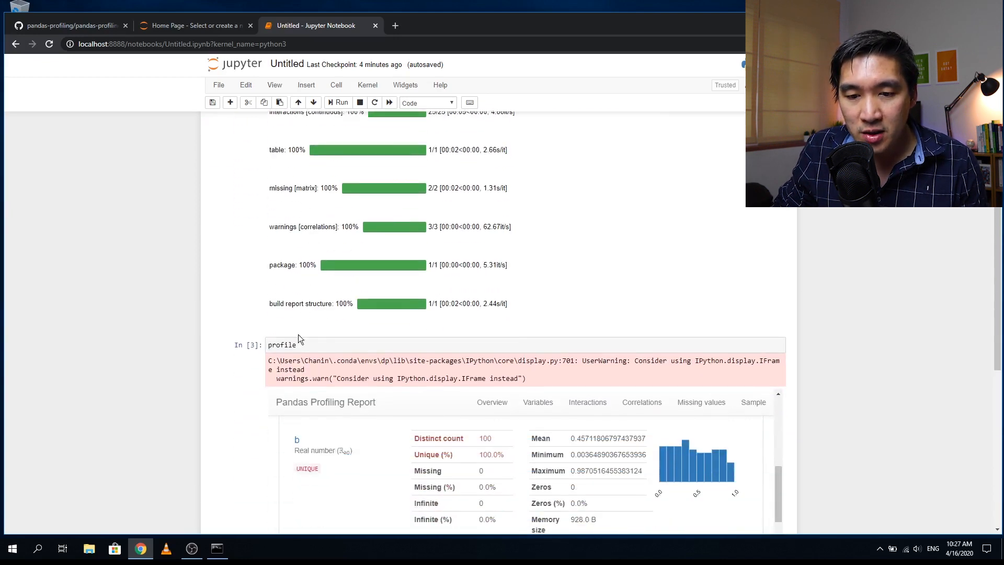
Select the profile display cell In[3], then the ProfileReport-building cell In[2]
click(410, 344)
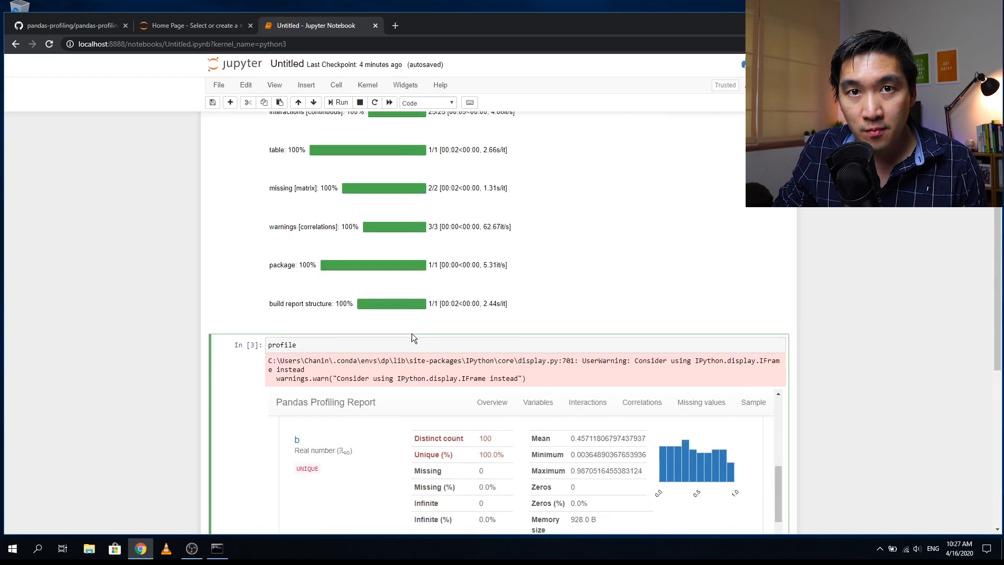
scroll(up, 3)
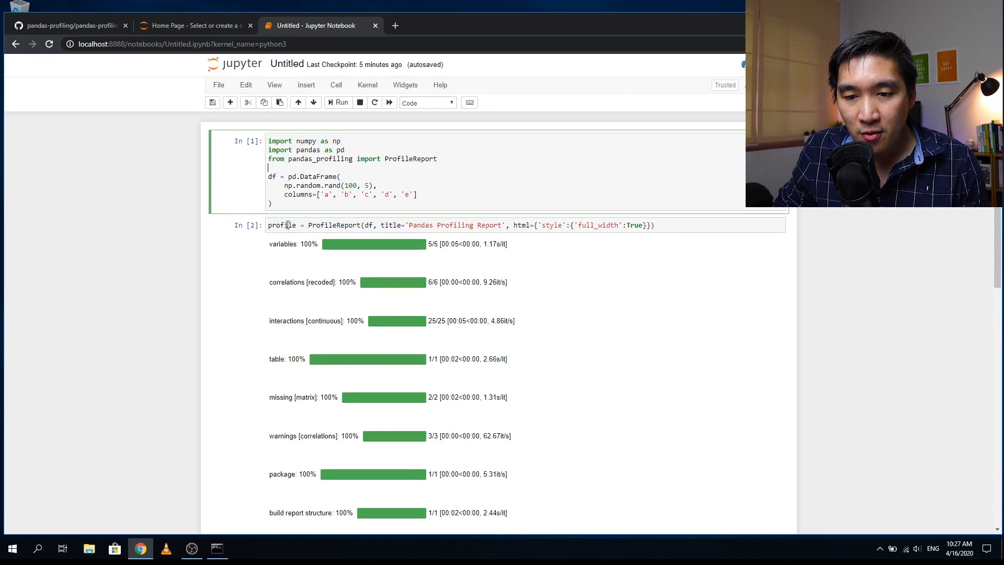
click(498, 188)
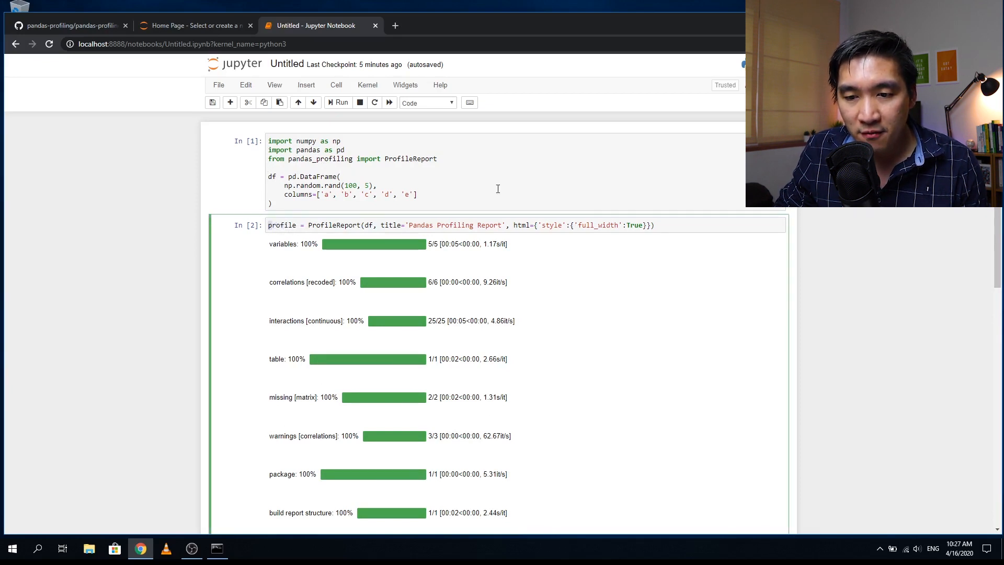